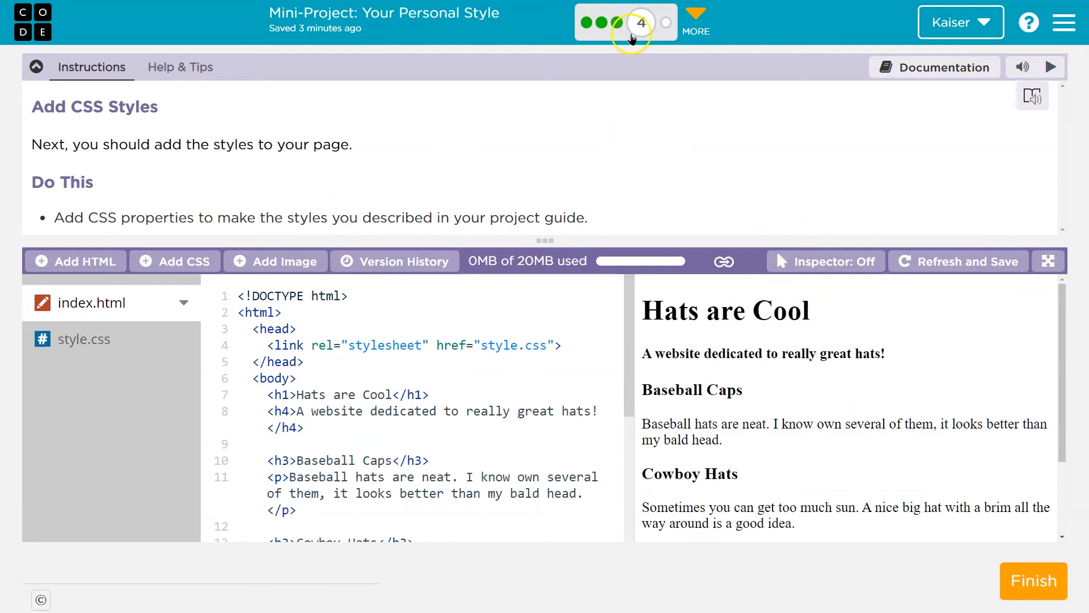
mouse_move(615, 22)
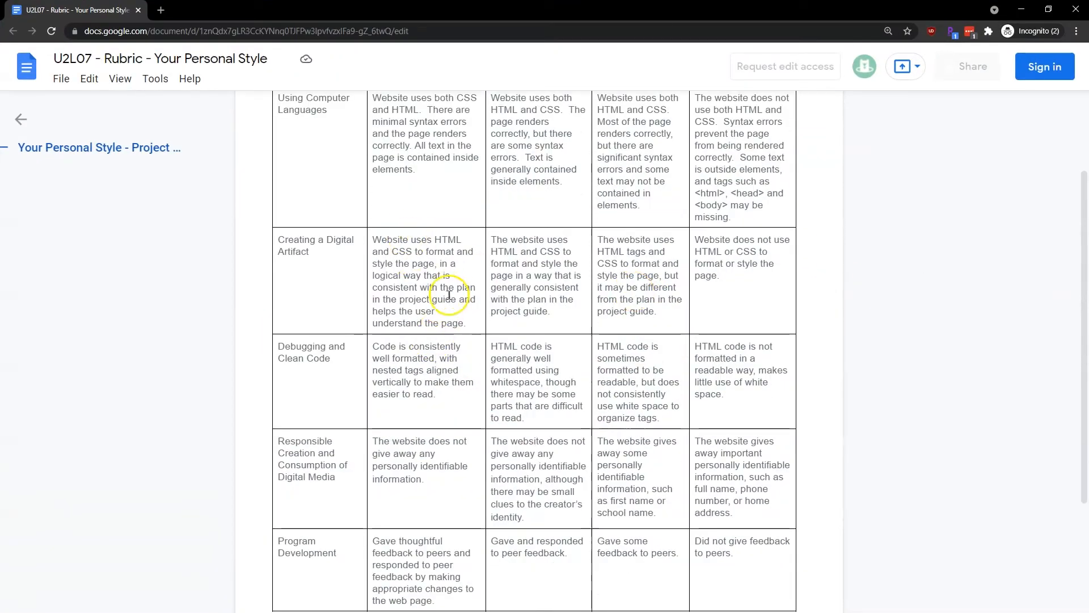
mouse_move(444, 398)
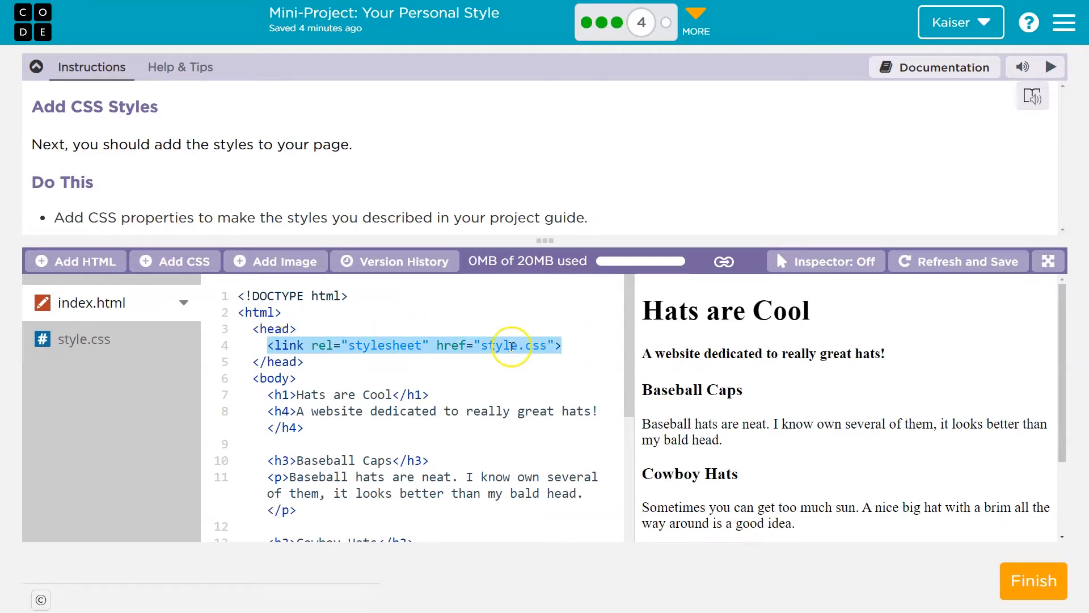
Open the empty style.css, glance back at index.html, then return to style.css
click(84, 340)
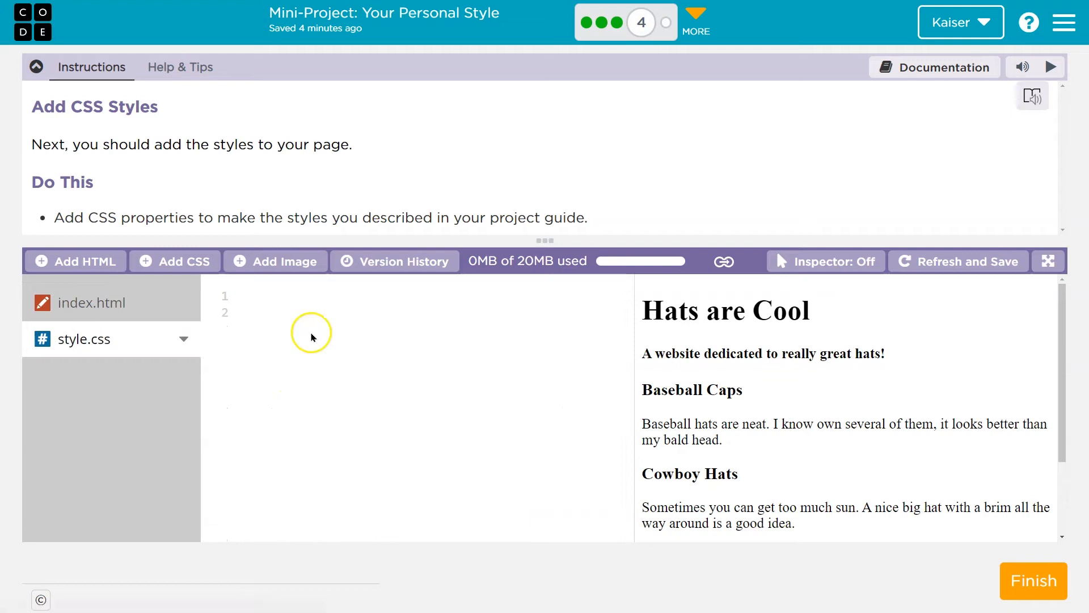
mouse_move(365, 237)
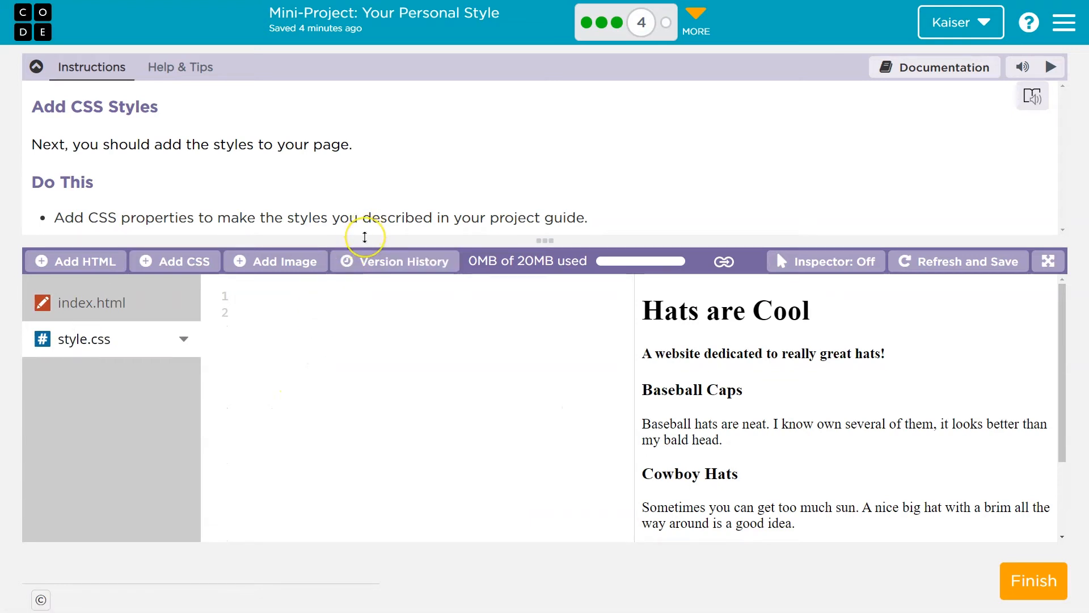
click(250, 297)
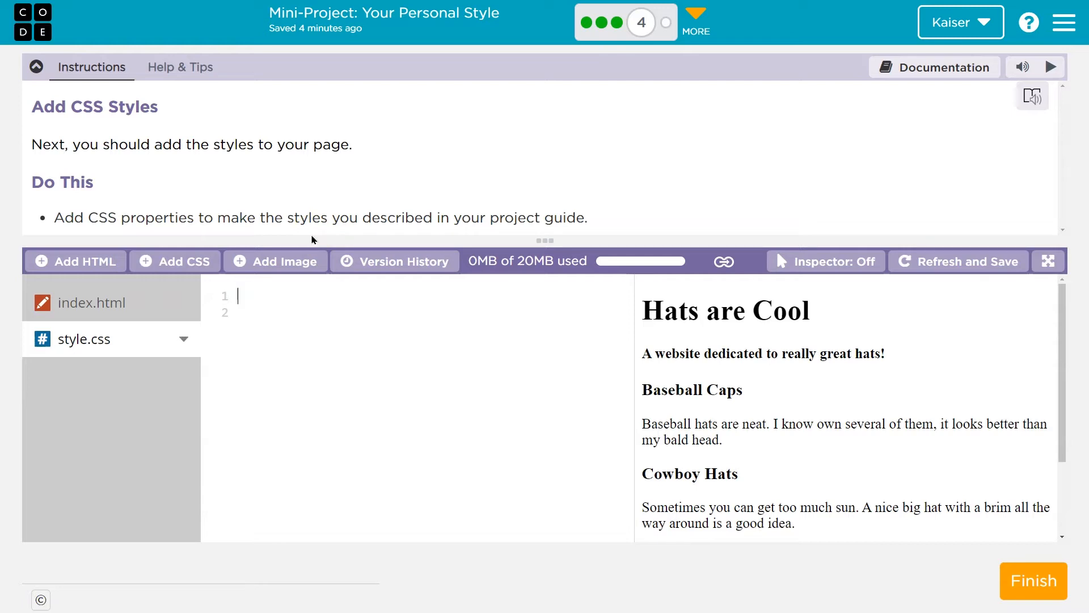
click(90, 303)
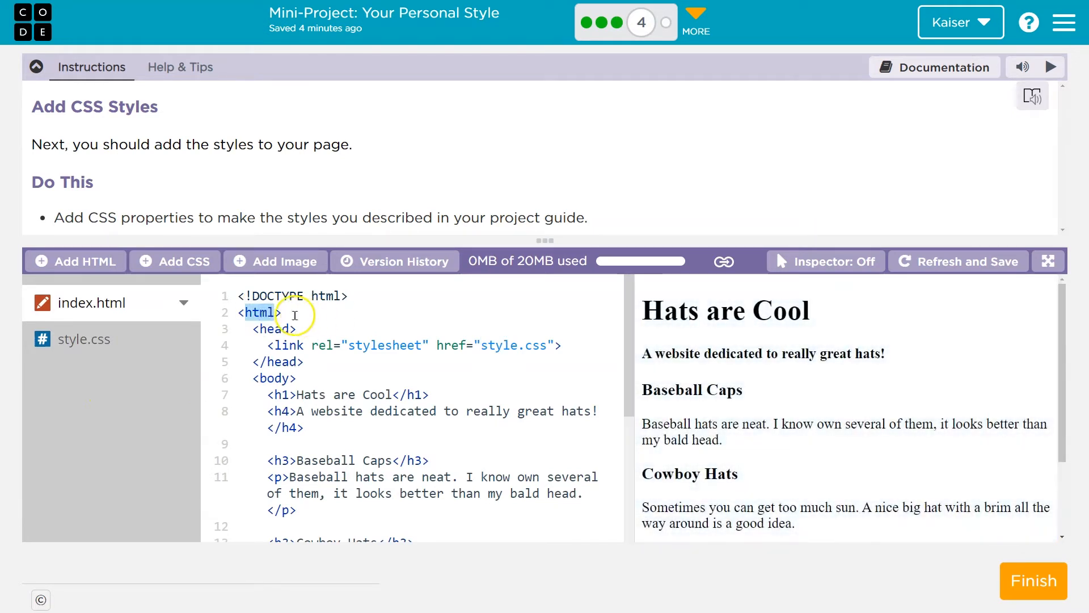
click(84, 339)
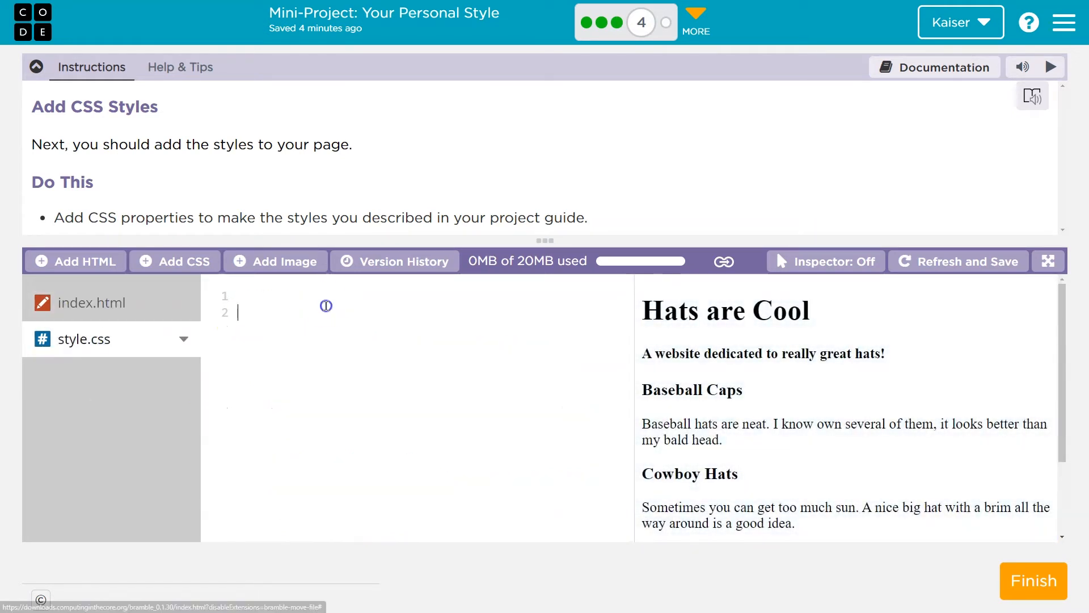
Write an html rule with background-color: yellow in style.css
text(htmn)
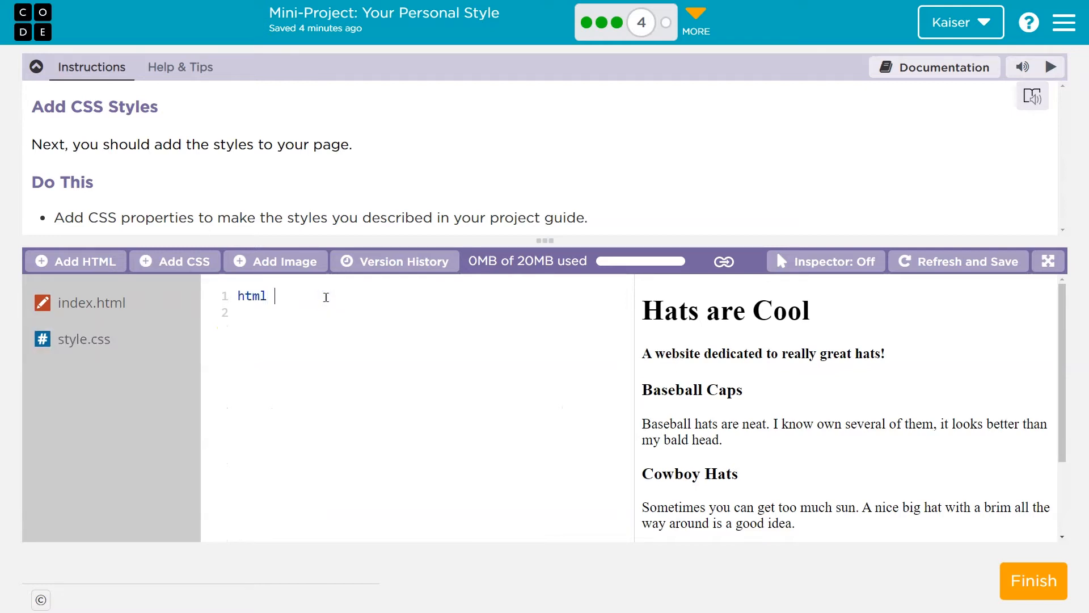
text({})
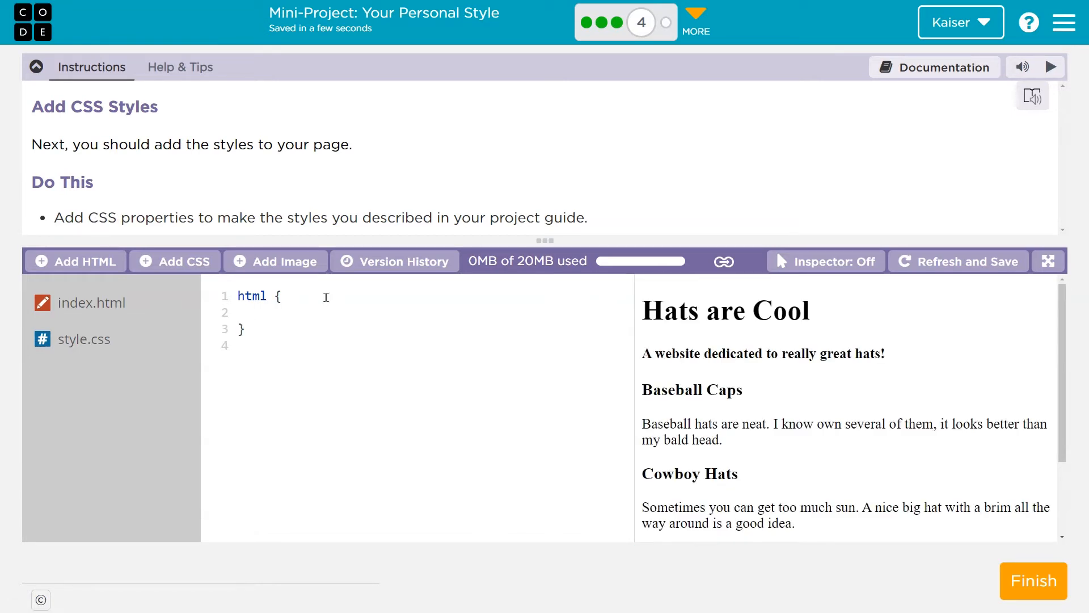
text(backgroun)
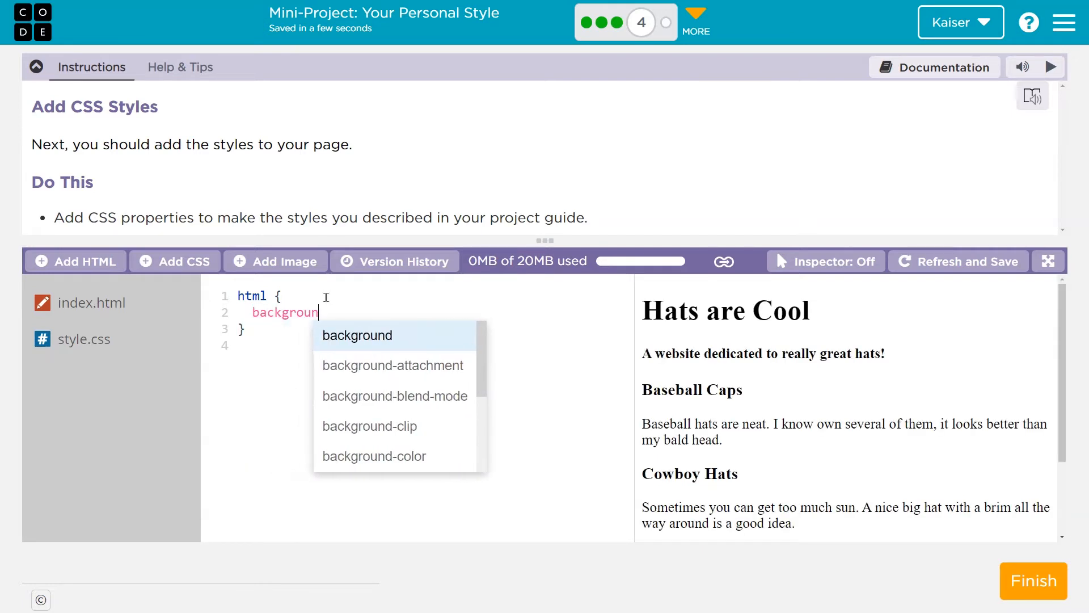
text(-color:)
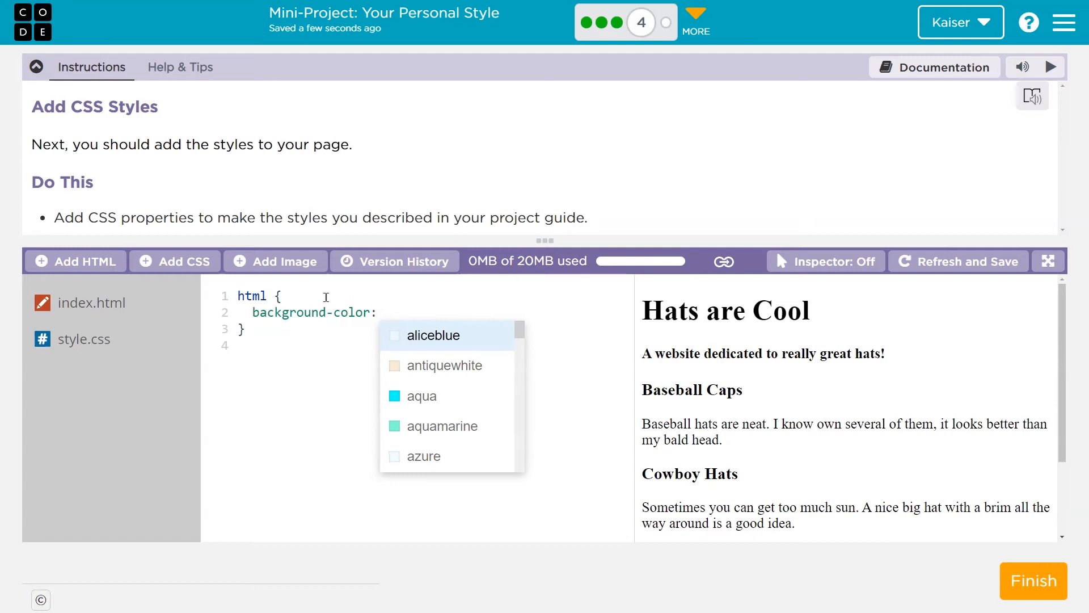
text(yello)
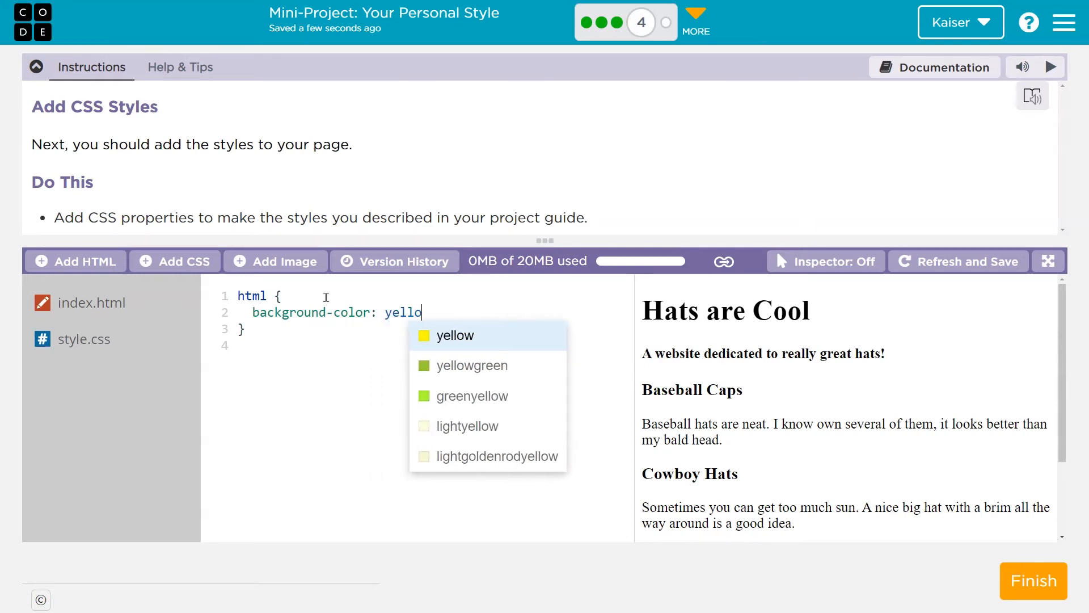
click(455, 335)
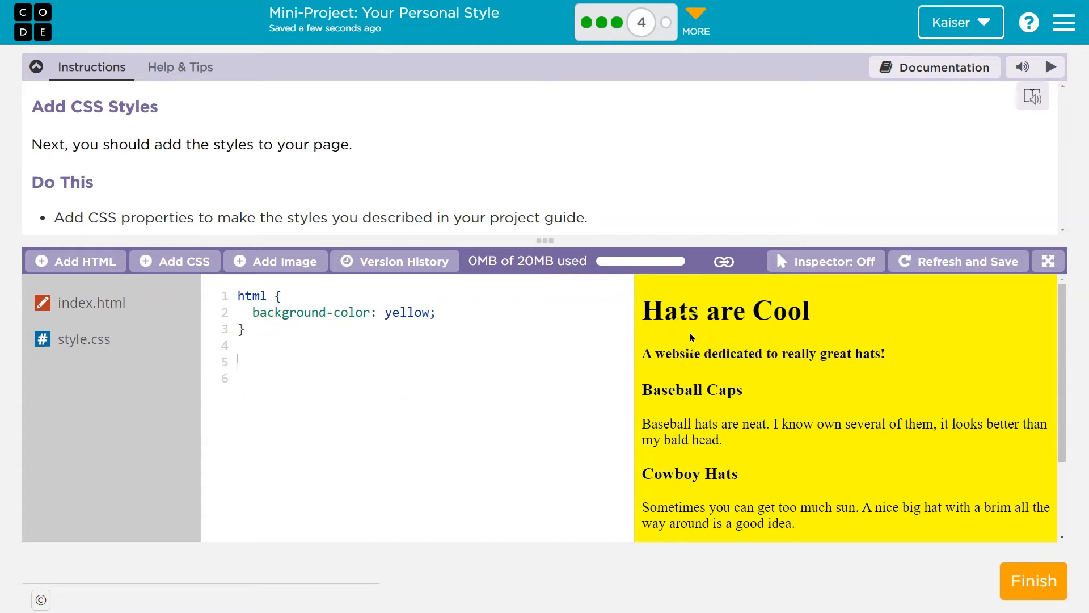
Create an h1 rule whose color is rgb(30, 30, 128) instead of blue
text(h)
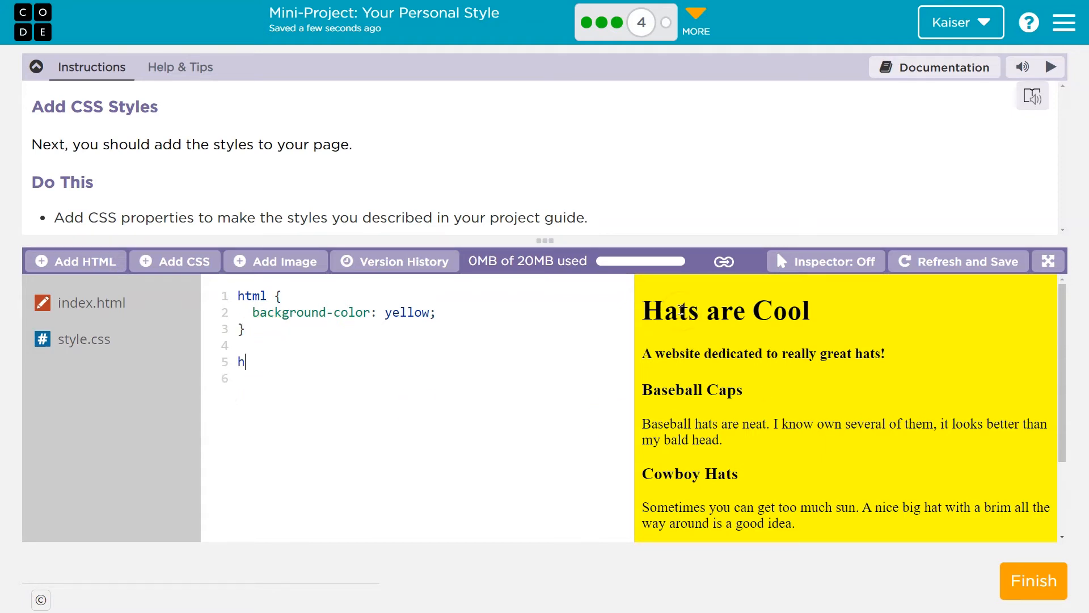
text(1 {})
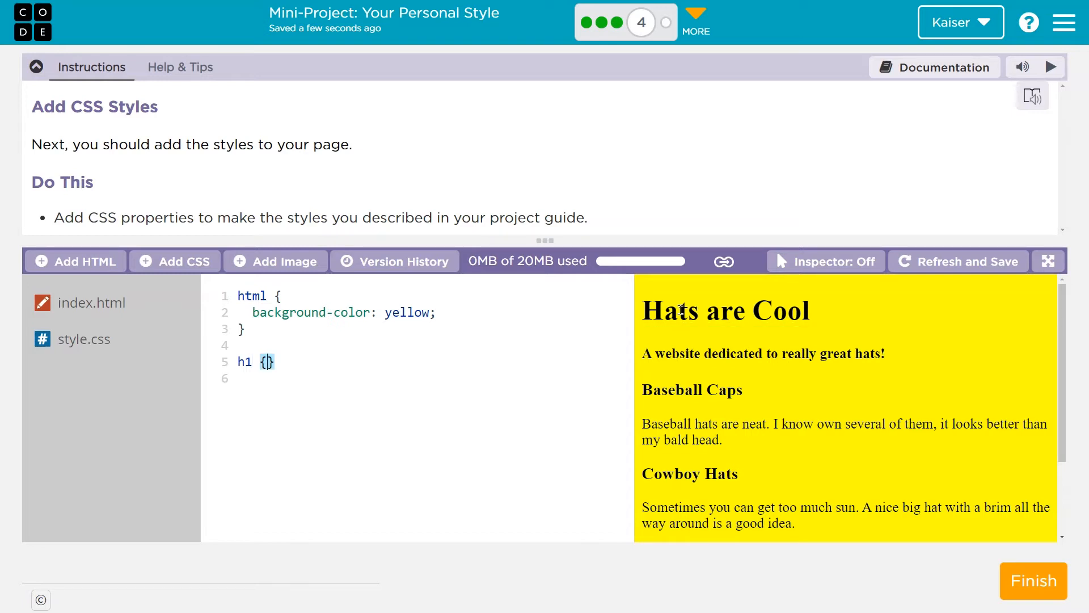
key(Enter)
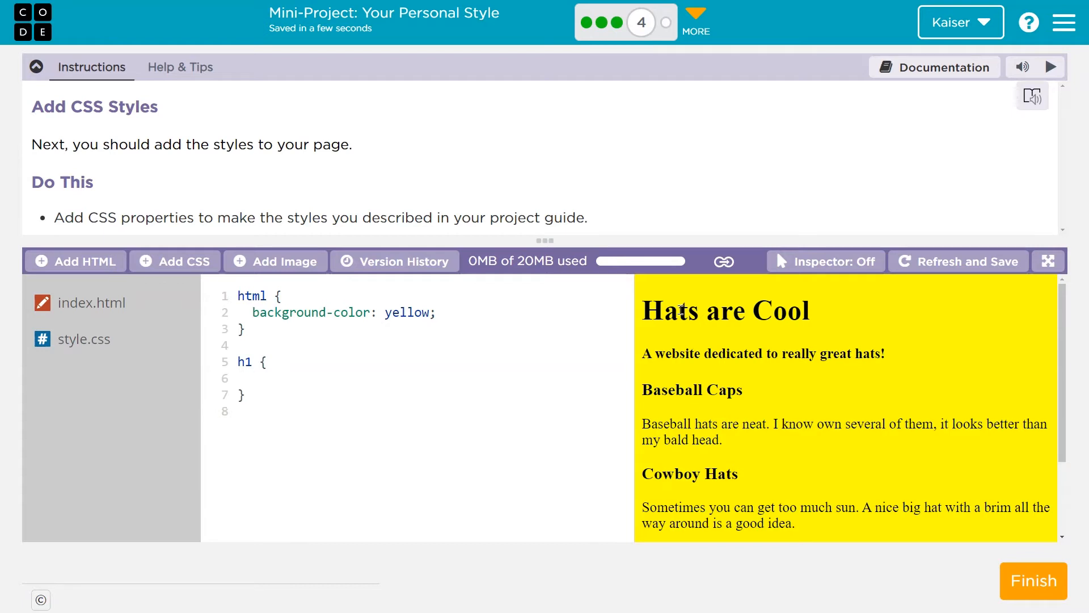
click(266, 378)
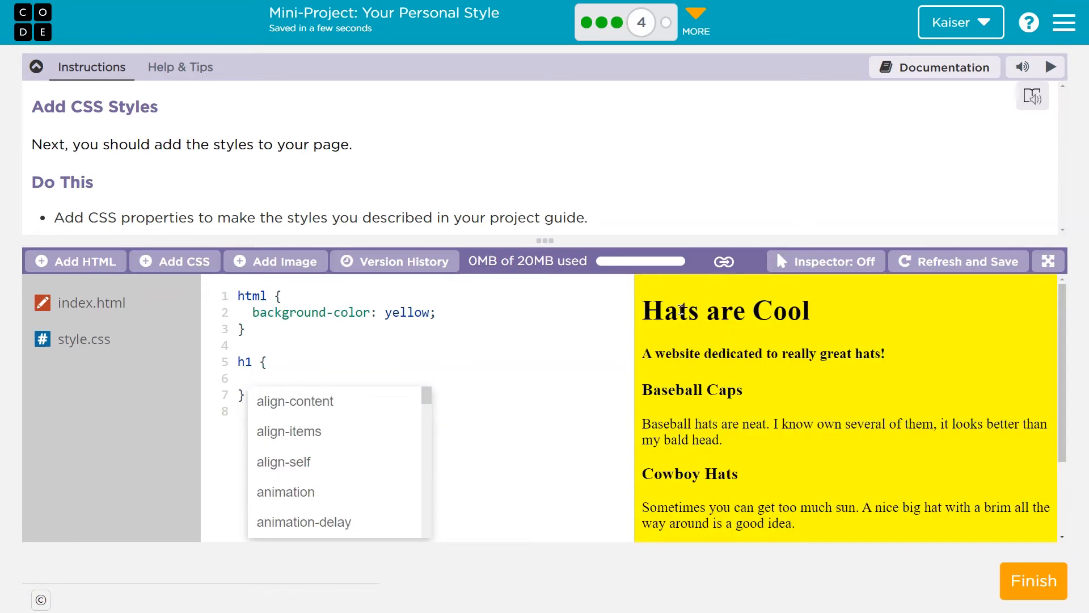
text(color: aqua)
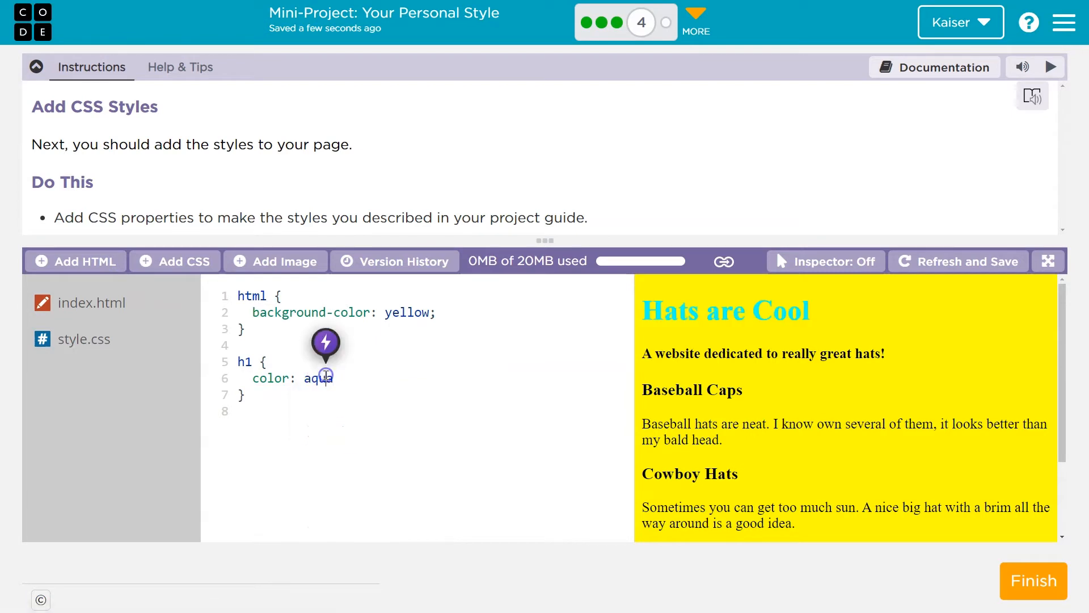
text(blue)
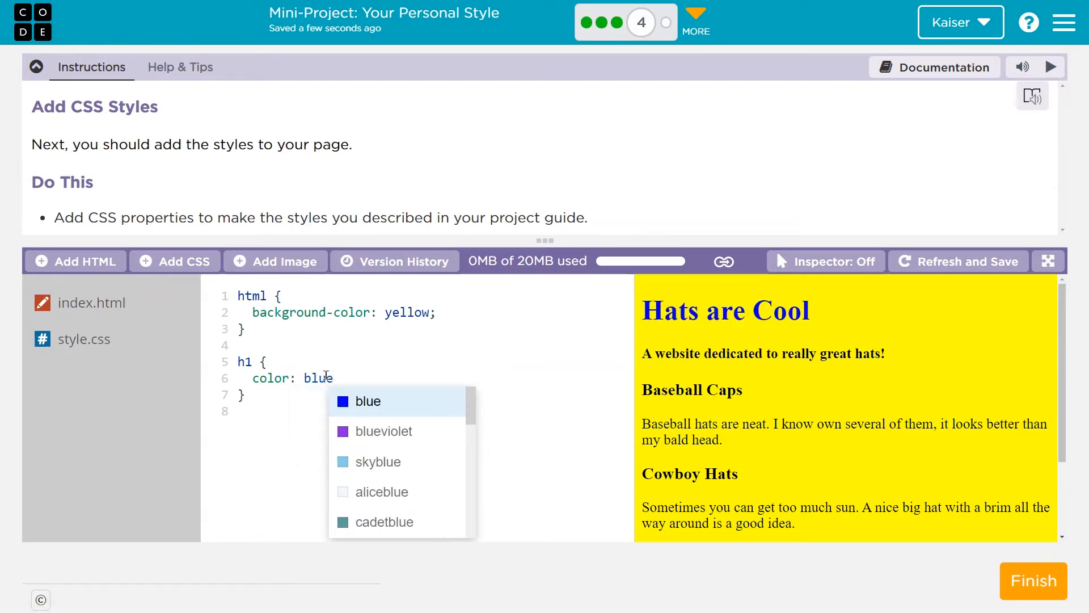
click(368, 401)
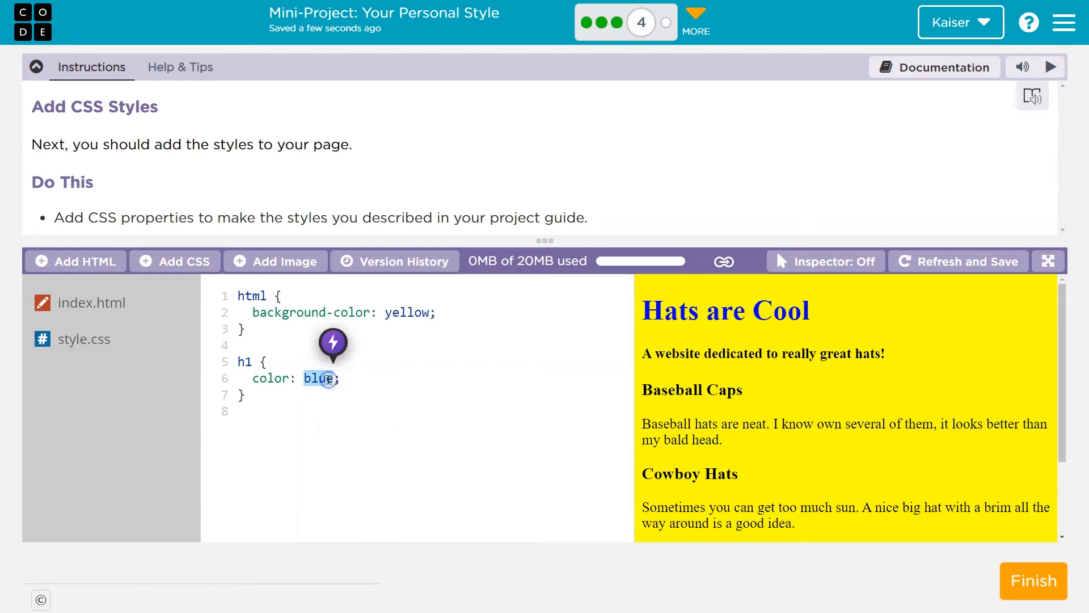
text(rgb)
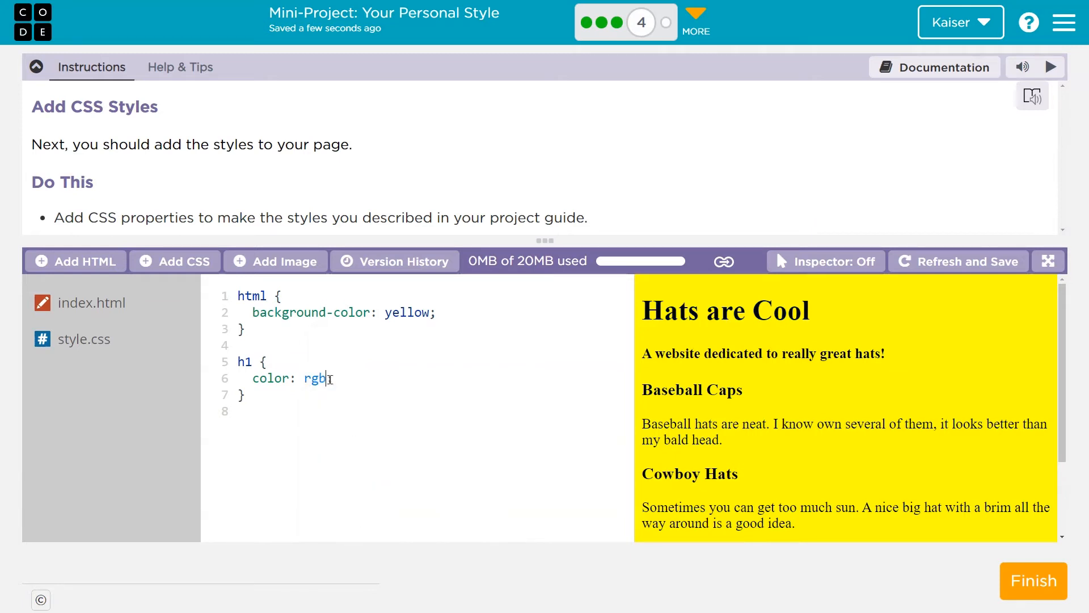
text((0)
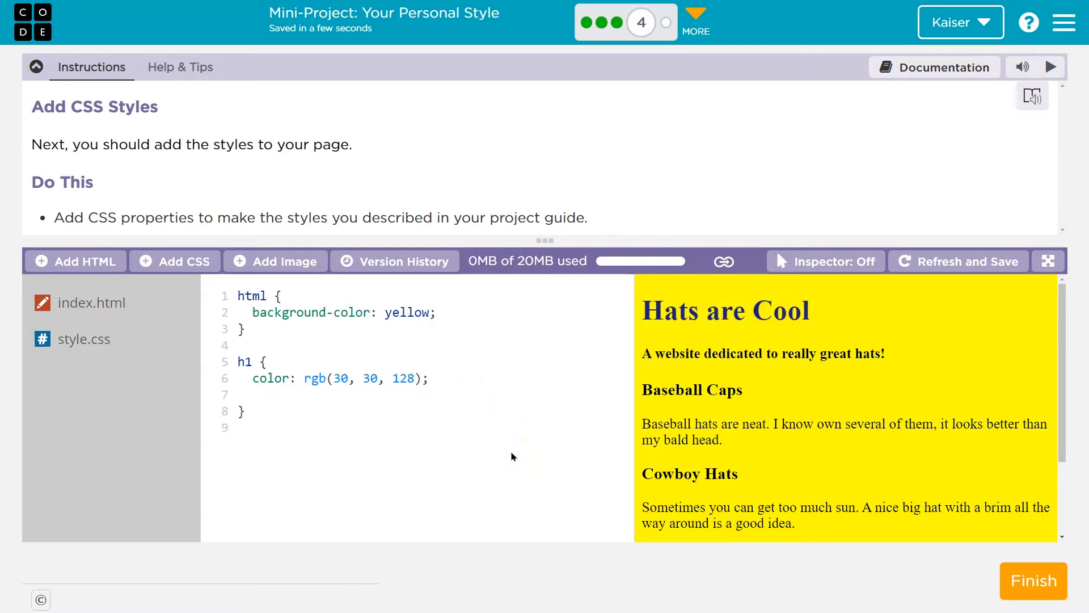
Add font-family: fantasy; to the h1 rule and start a new line below
text(f)
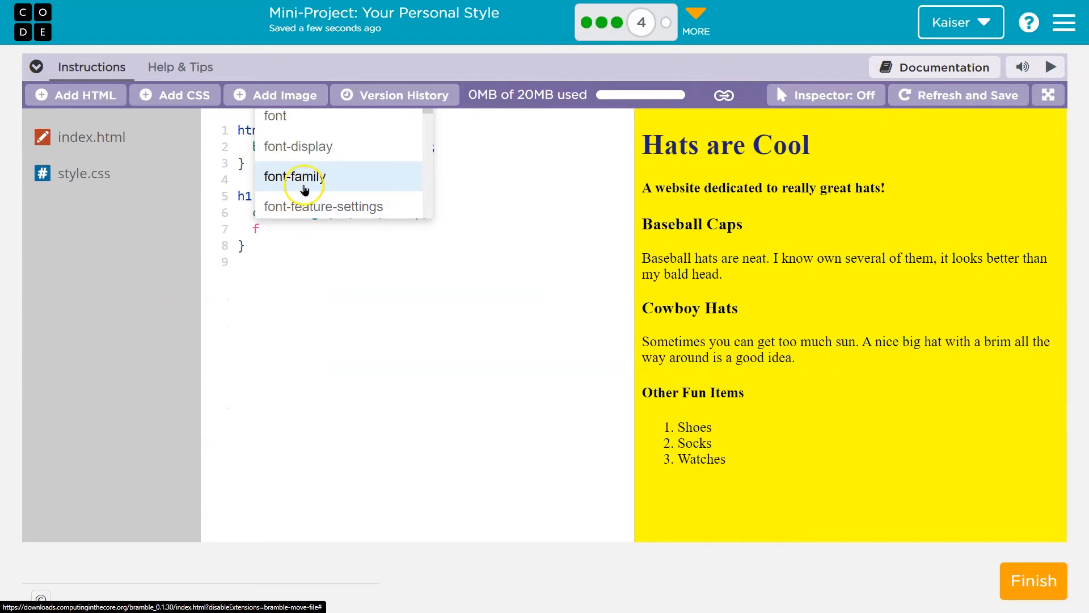
click(295, 176)
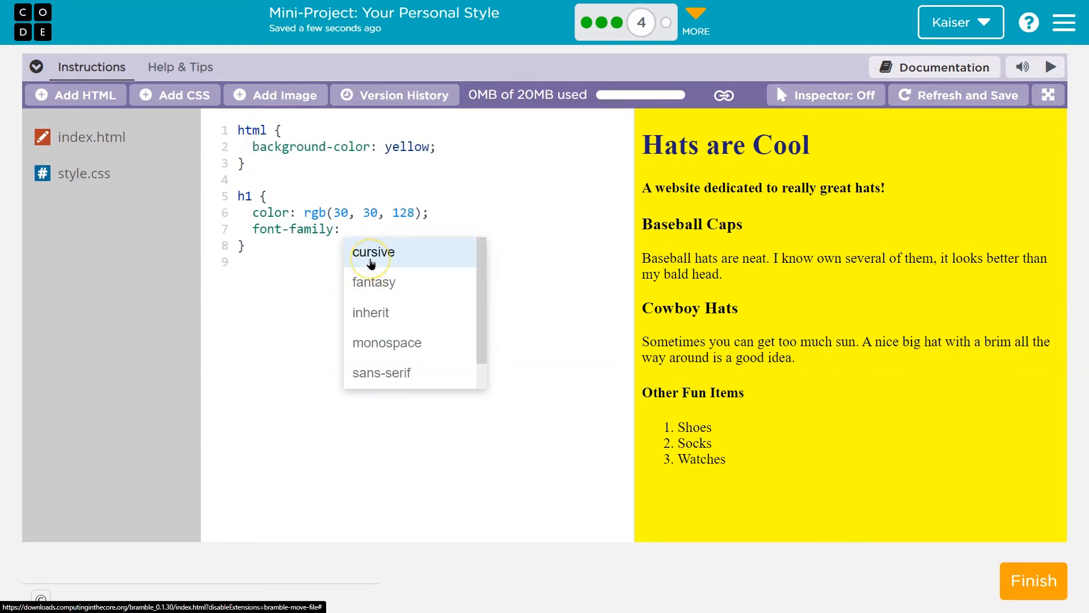
mouse_move(376, 278)
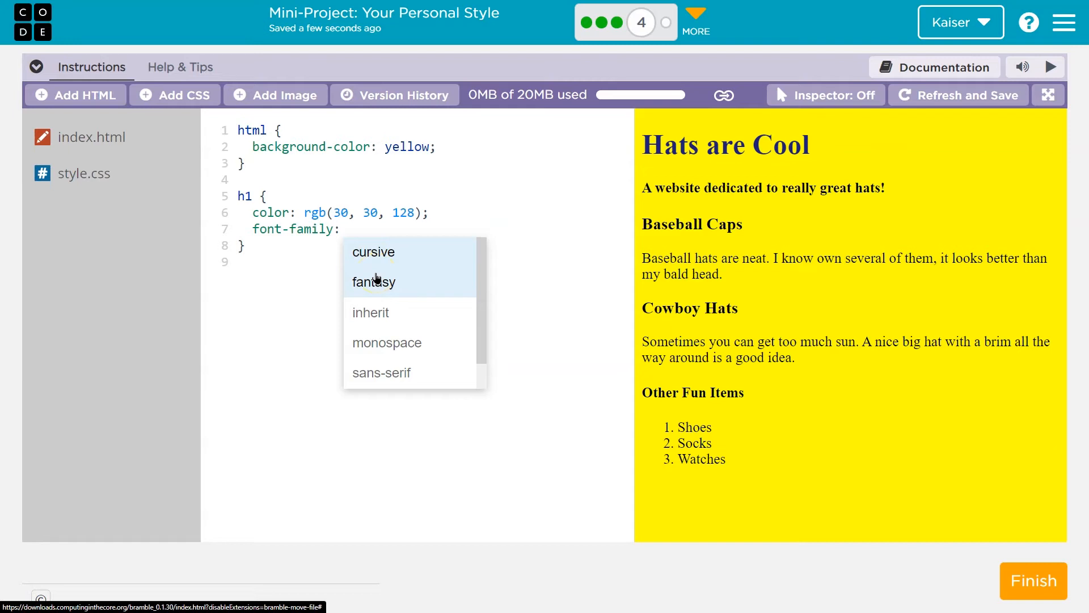
click(373, 282)
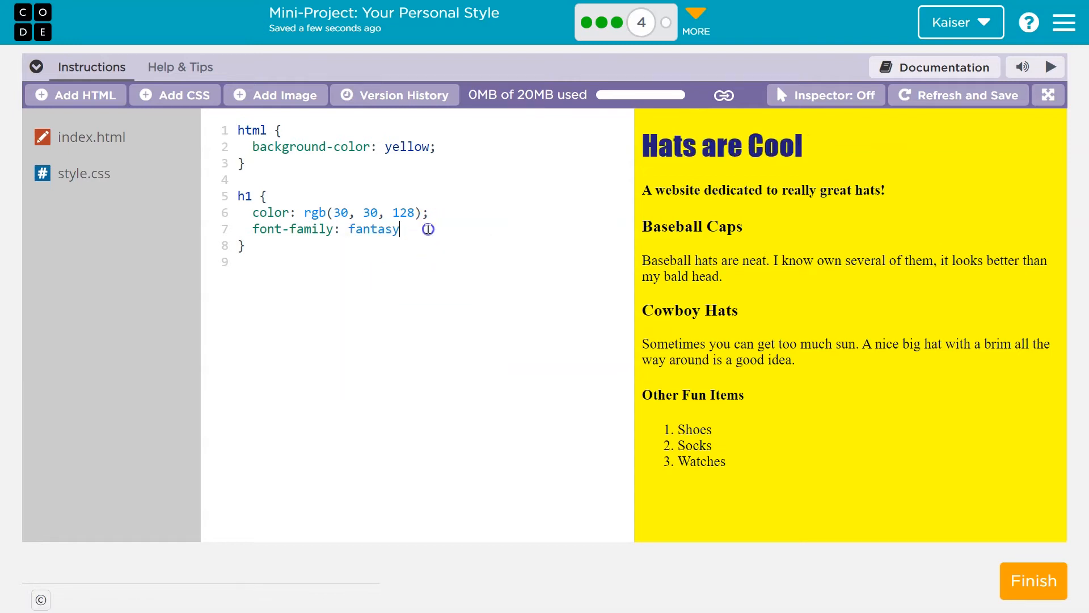
text(;)
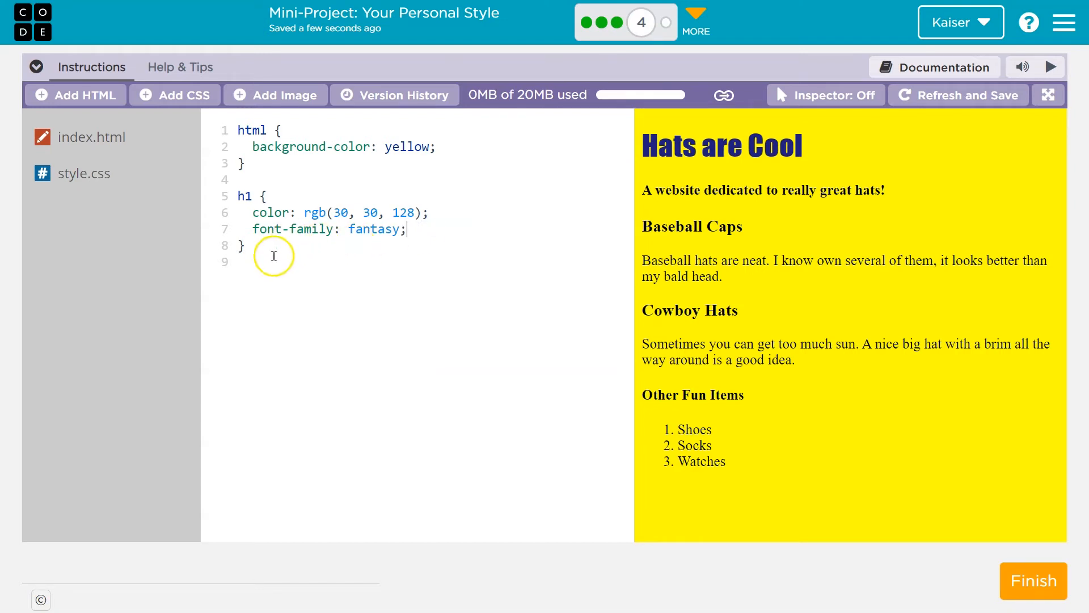
key(Enter)
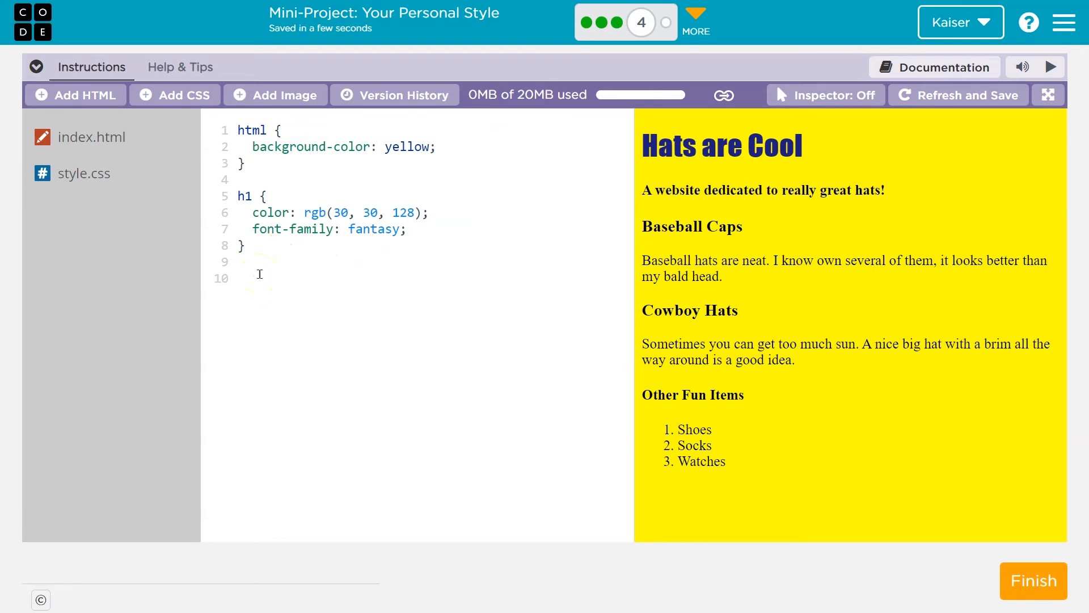
Create an h3 rule with color: purple
text(h3 {})
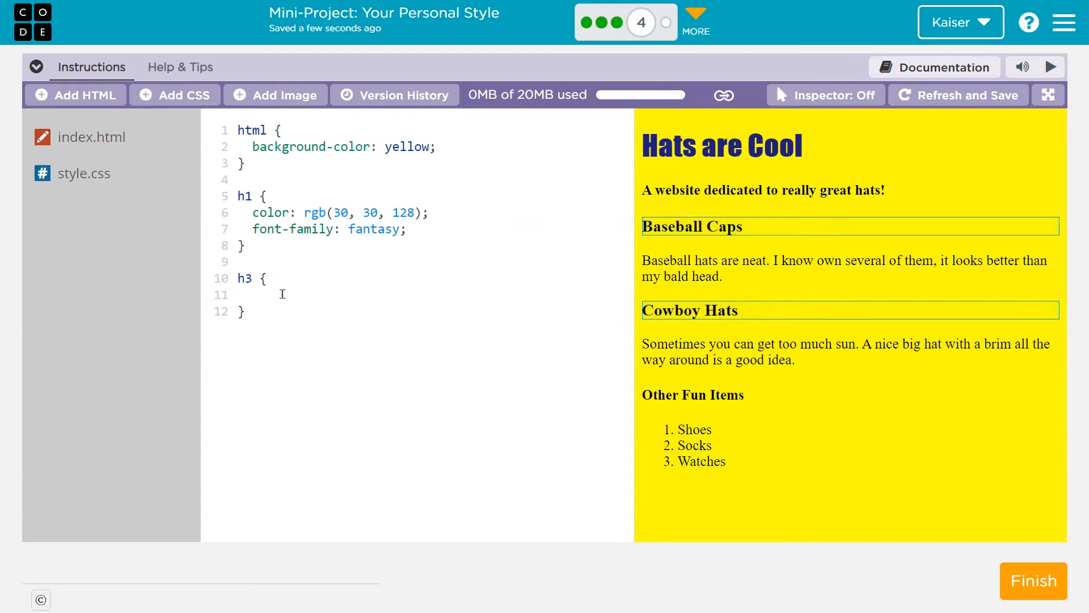
text(b)
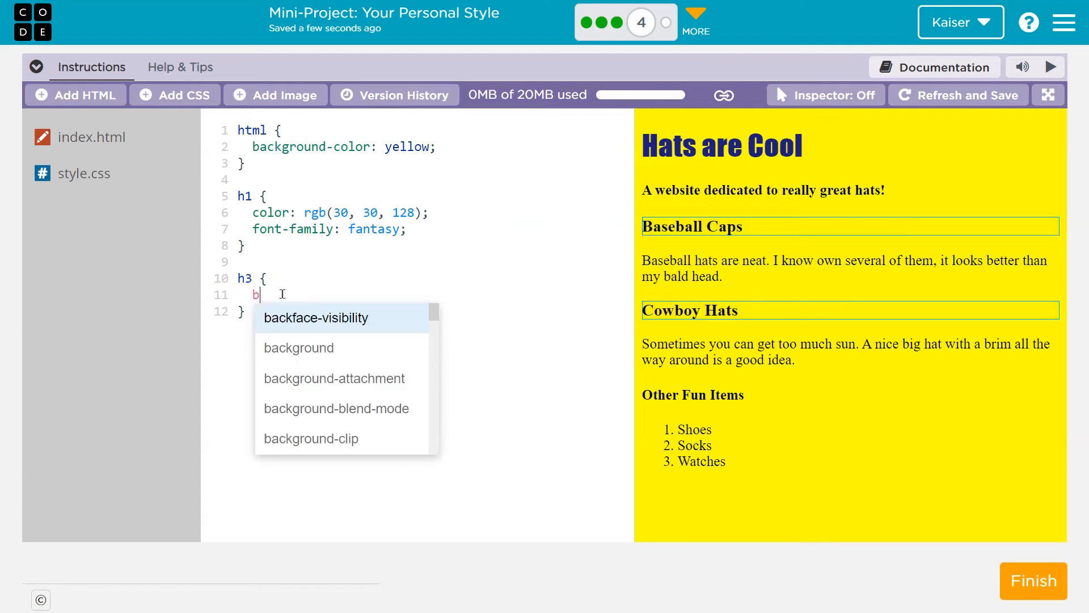
key(Backspace)
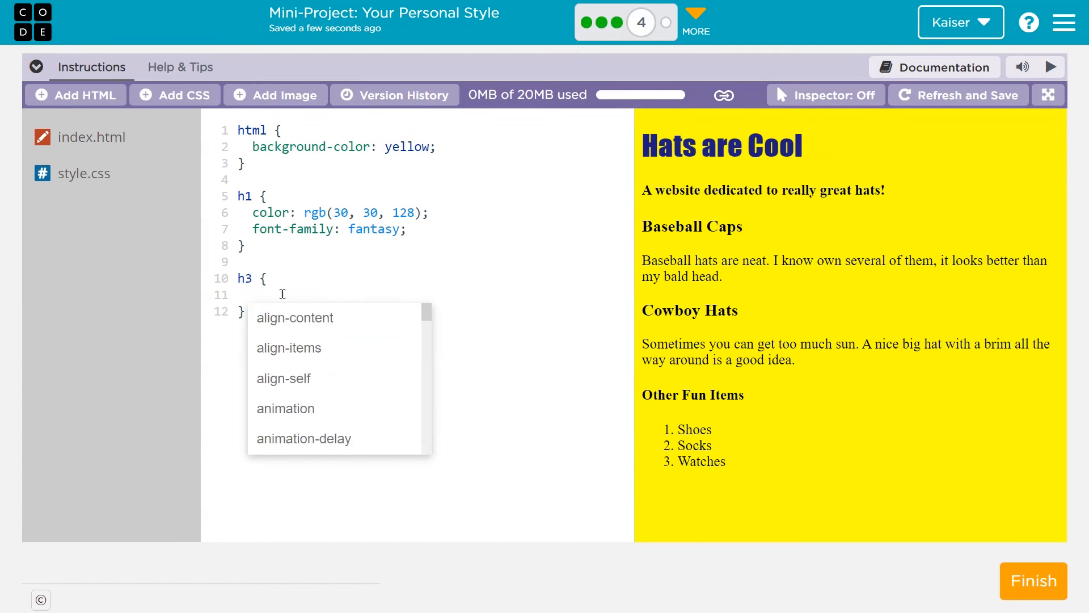
text(color:)
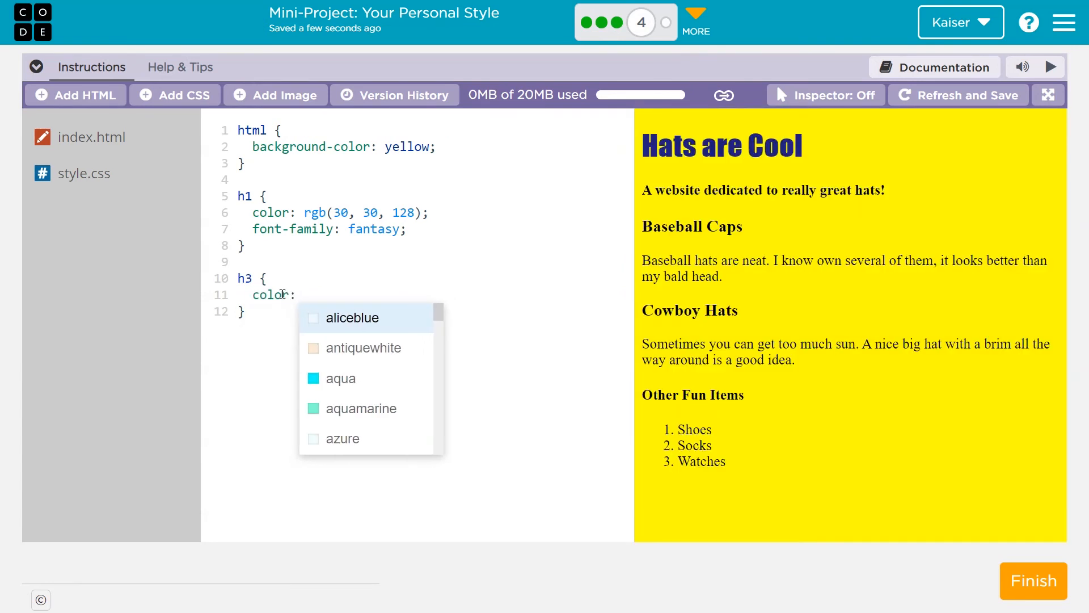
text(p)
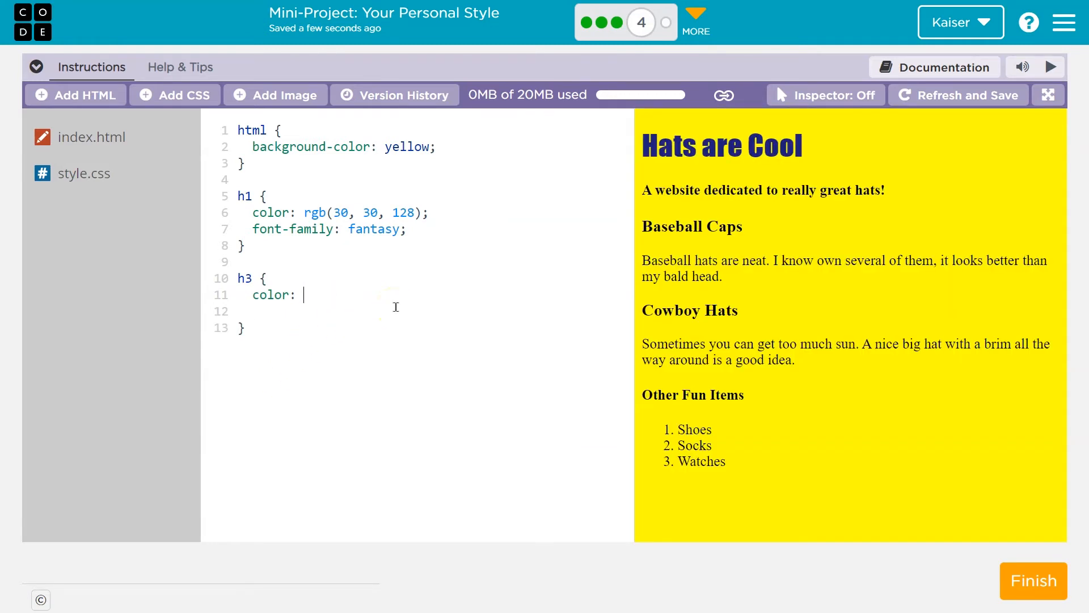
text(purple)
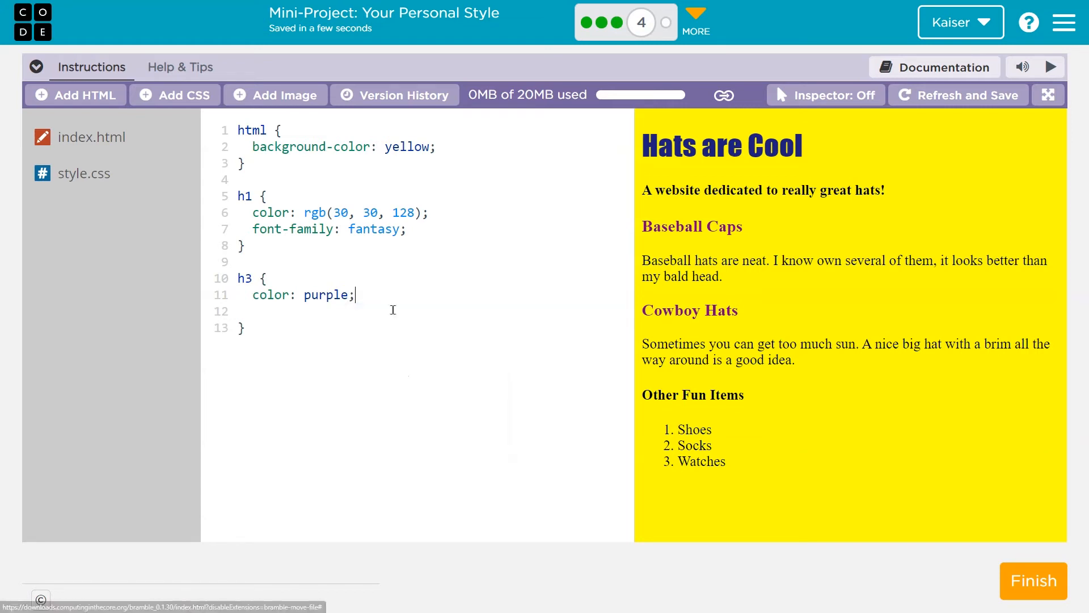
text(;)
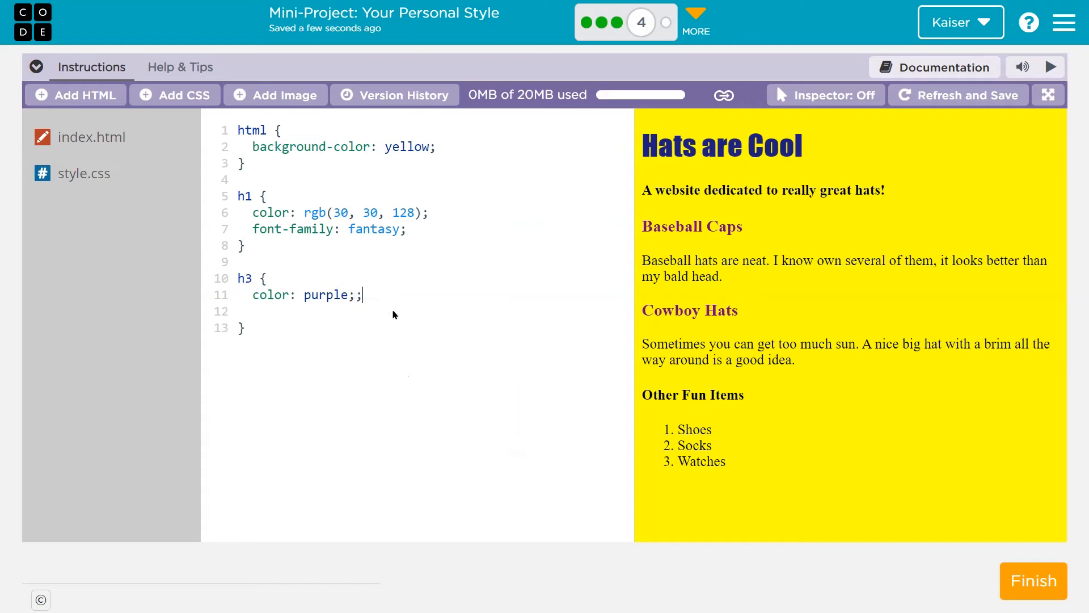
key(Backspace)
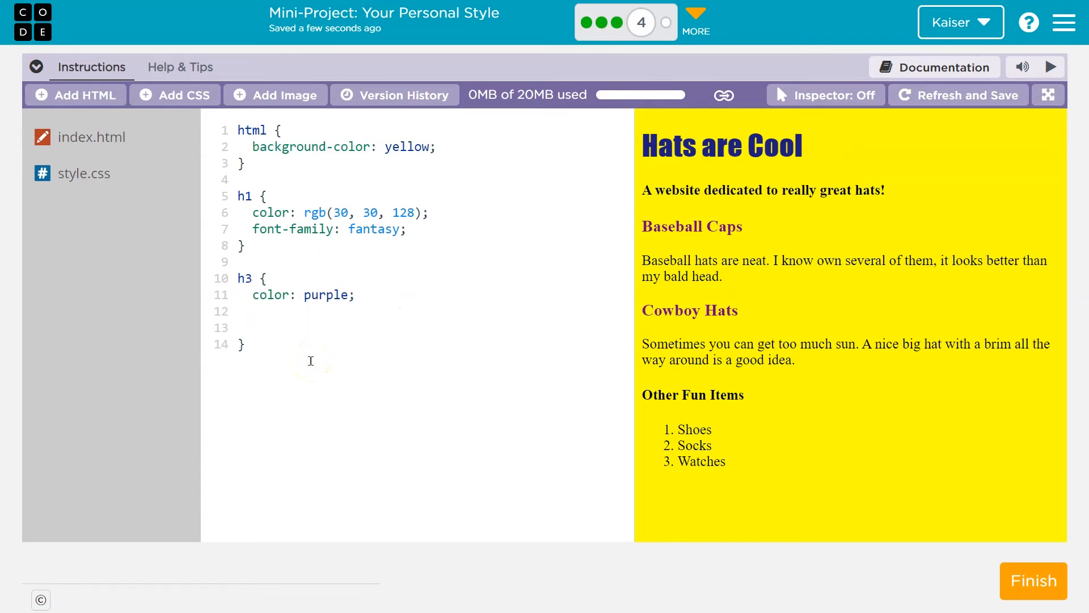
Add font-size to the h3 rule, correcting 18px to 14px
text(siz)
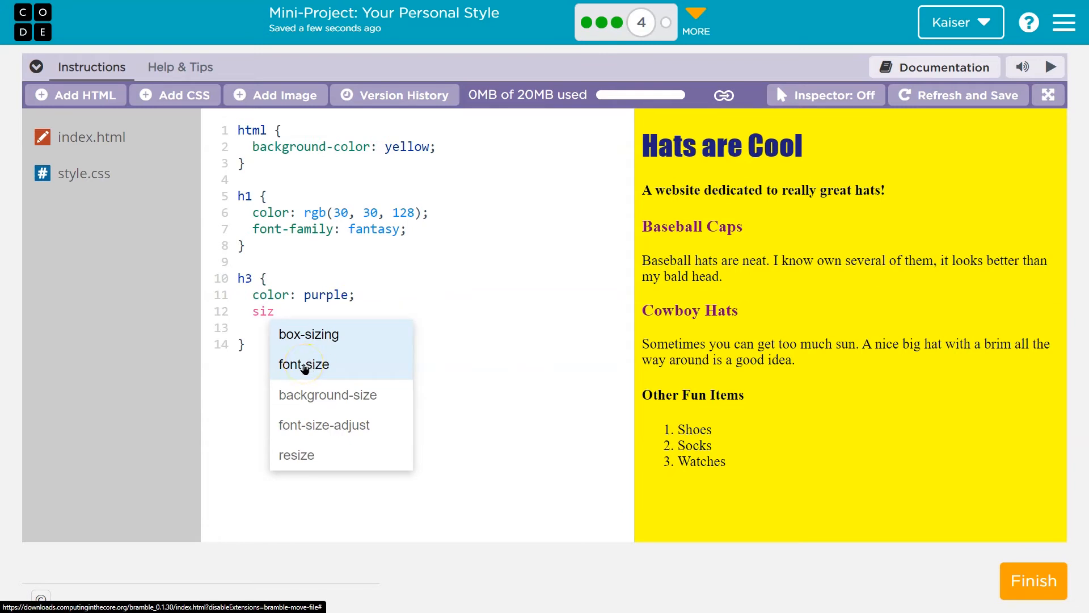
click(303, 364)
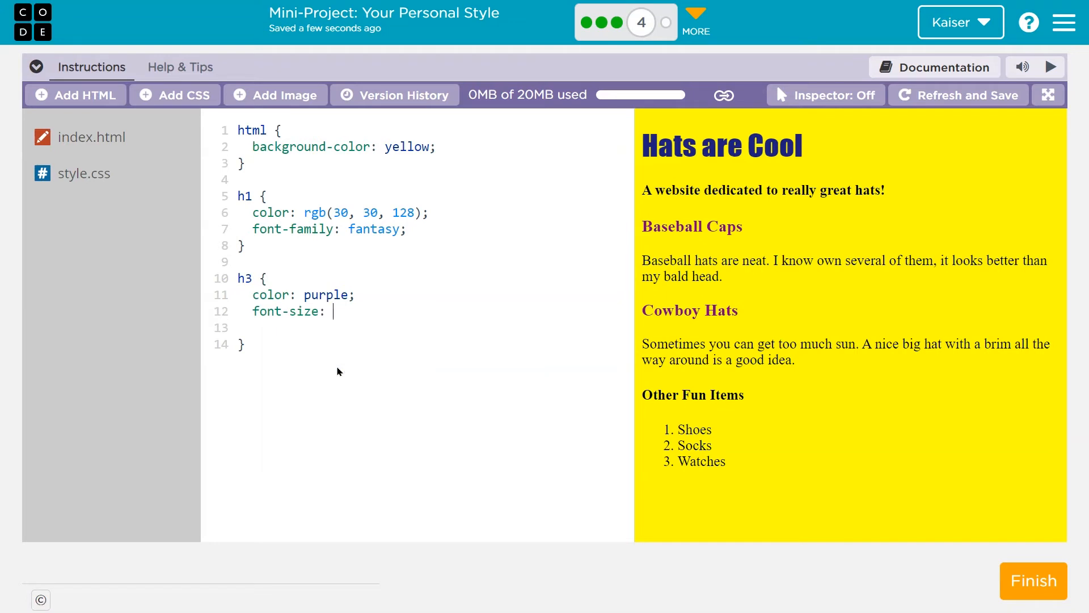
text(18px;)
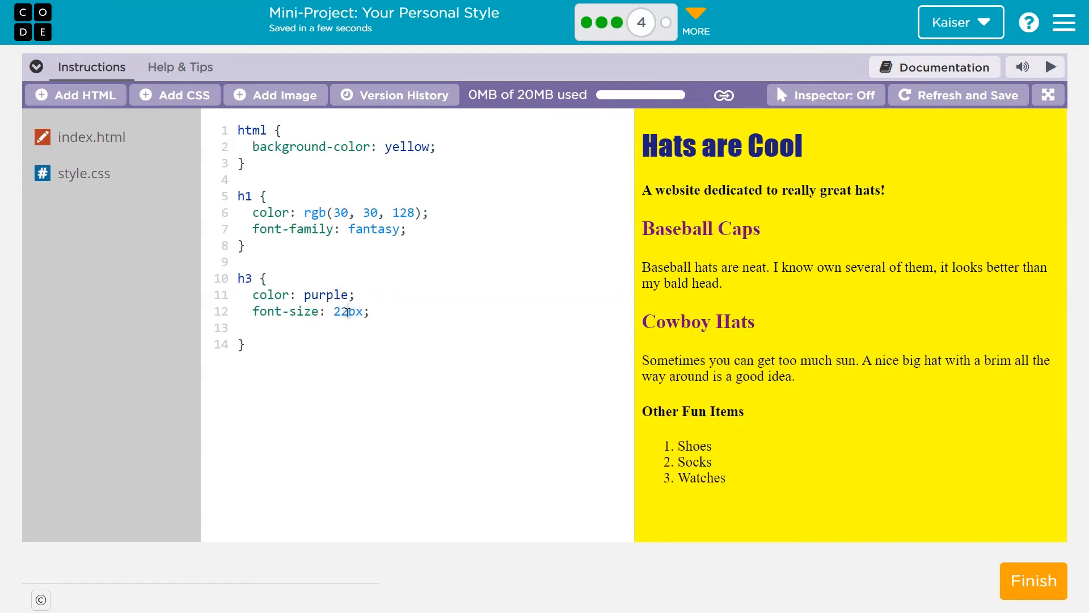
double_click(338, 312)
text(14)
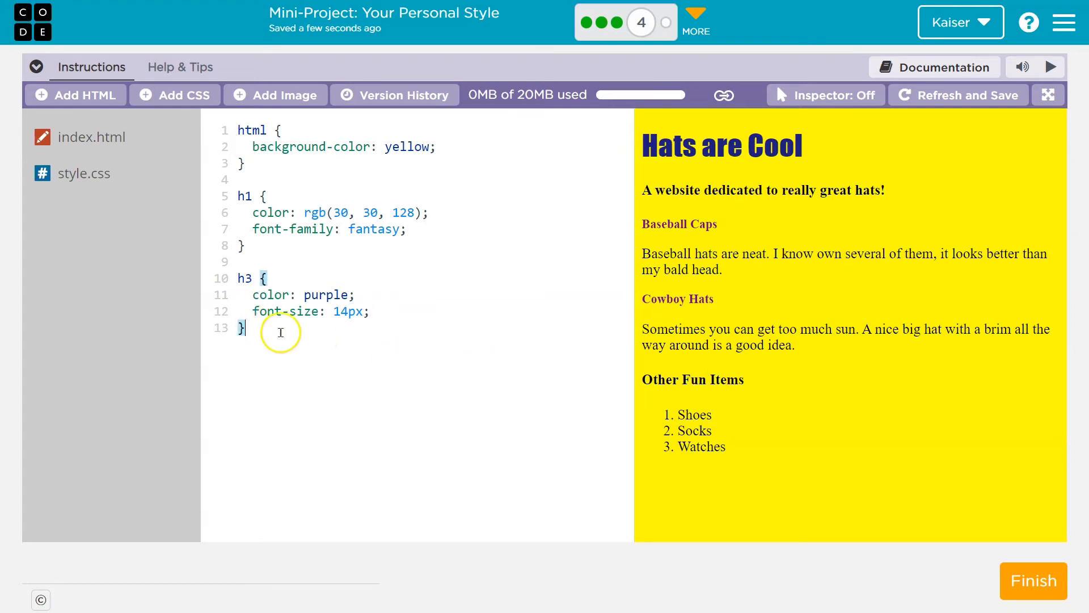
key(Enter)
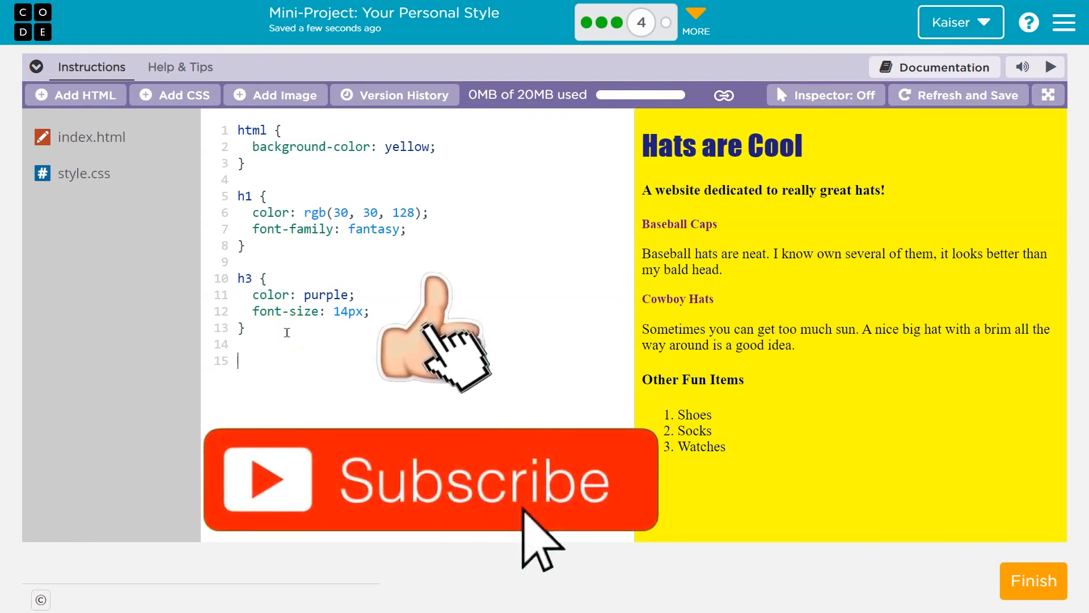
Add an h4 rule with background rgb(90, 90, 90) and white text color
text(h4{})
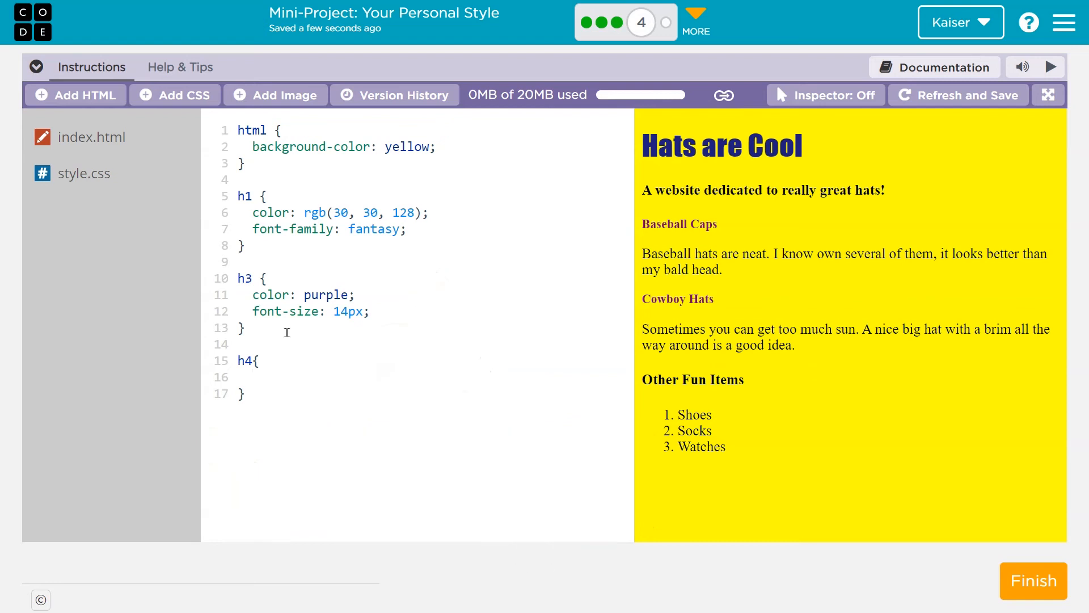
text(back)
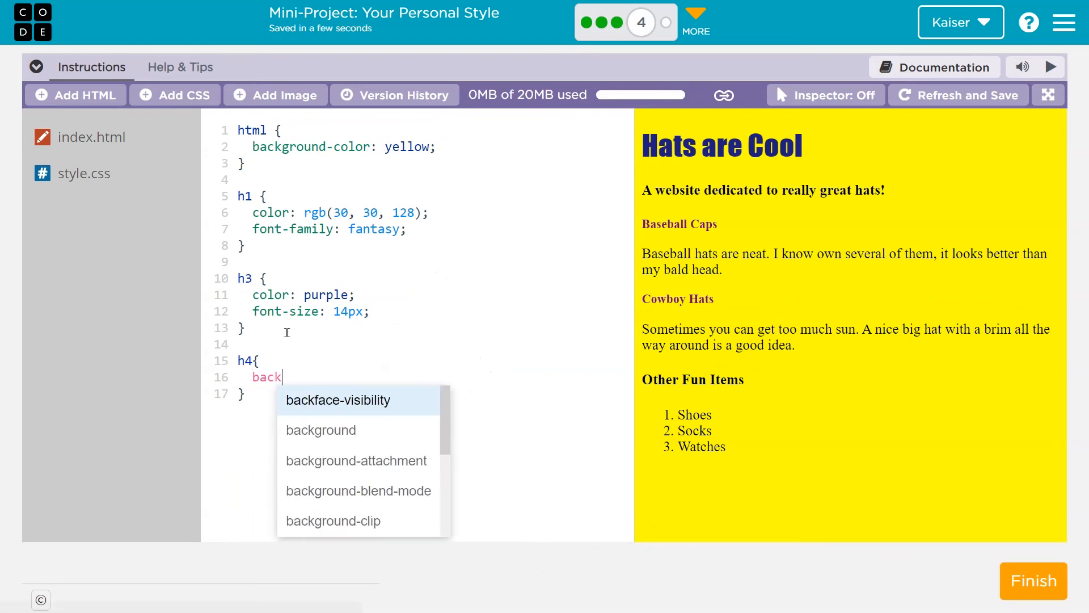
click(320, 430)
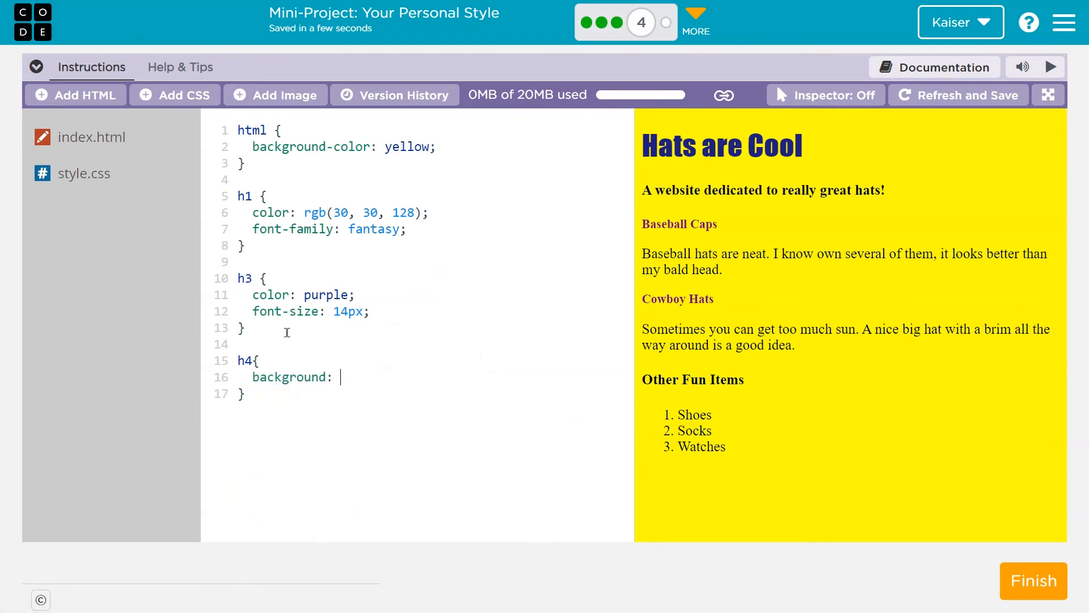
text(rgb)
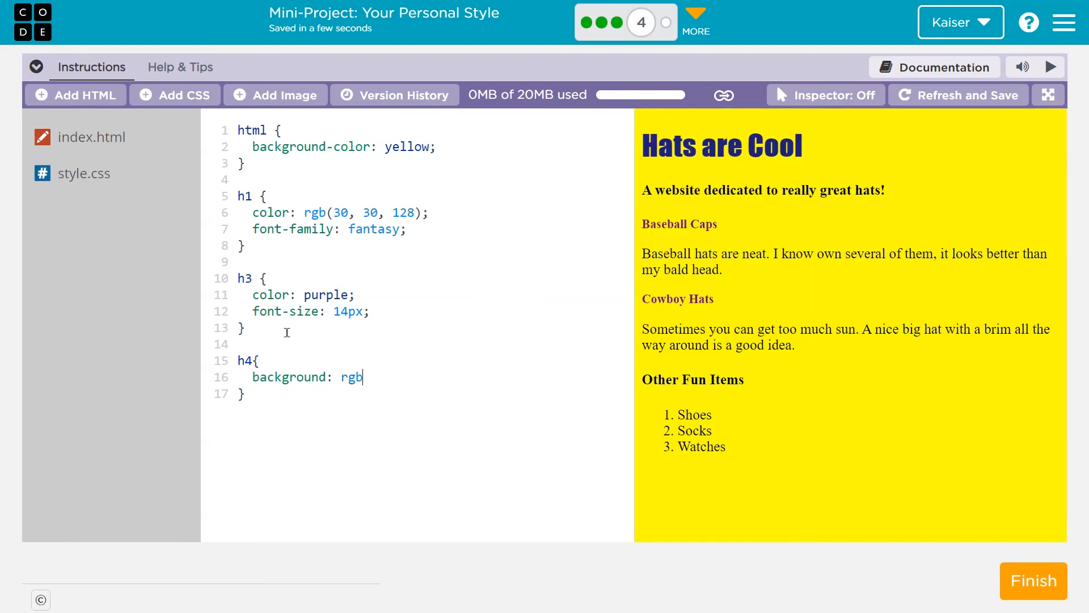
text(())
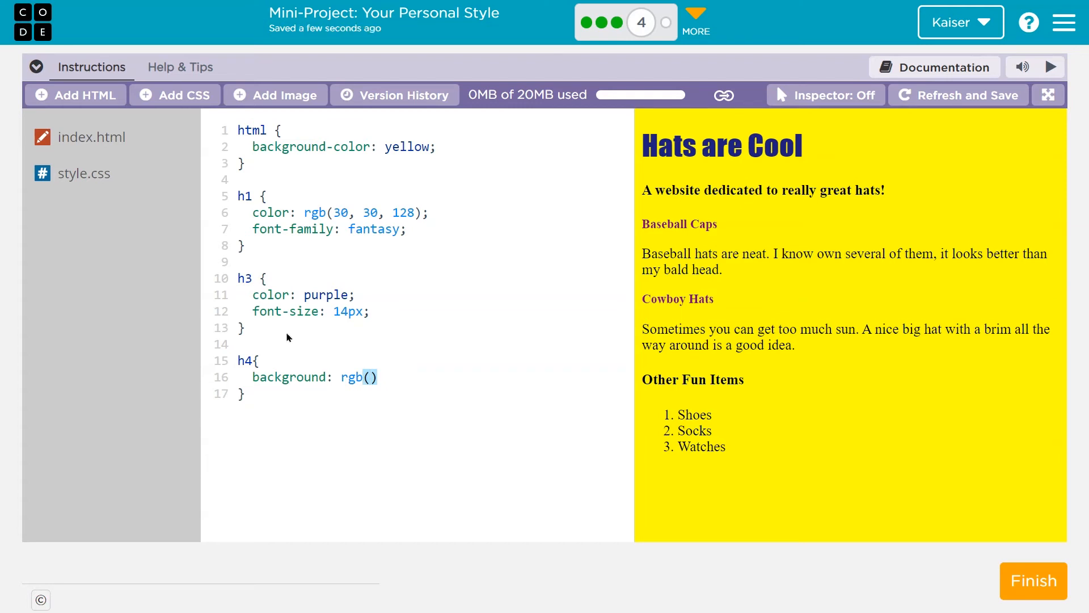
click(368, 377)
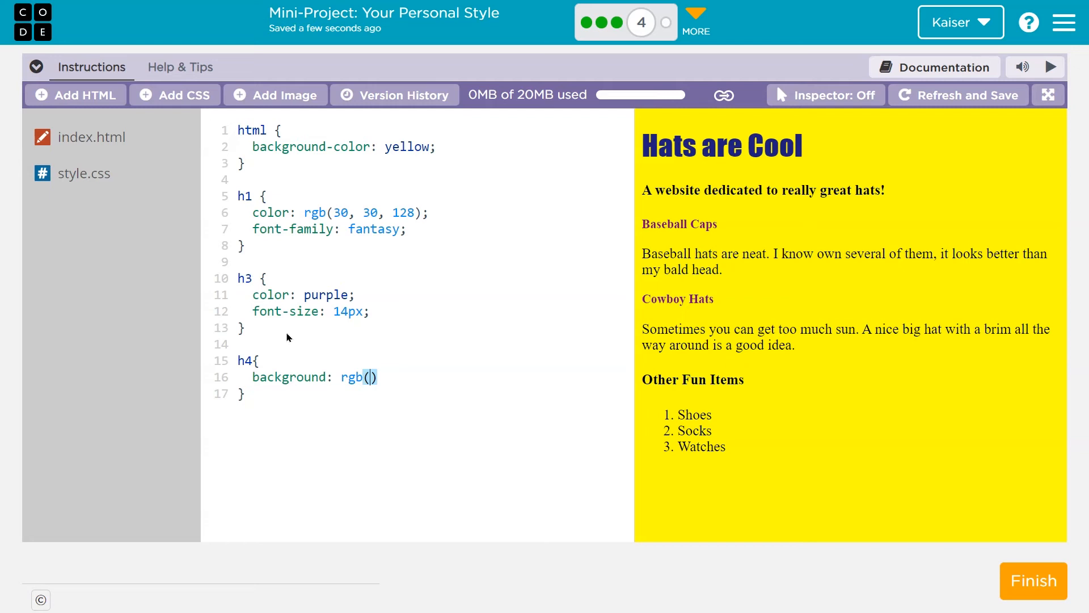
text(90, 90, 90)
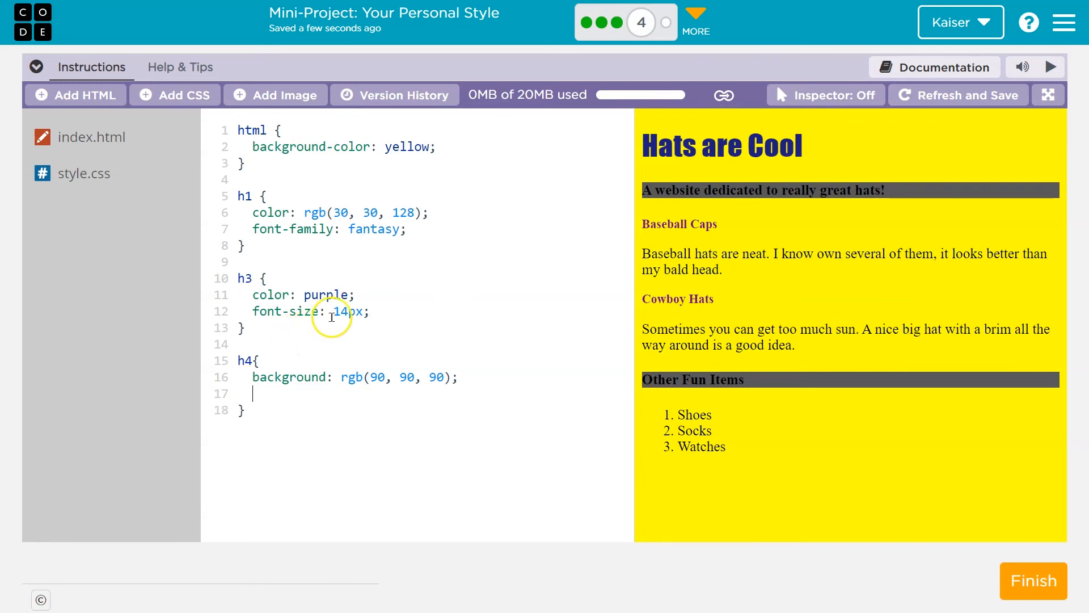
text(color: white;)
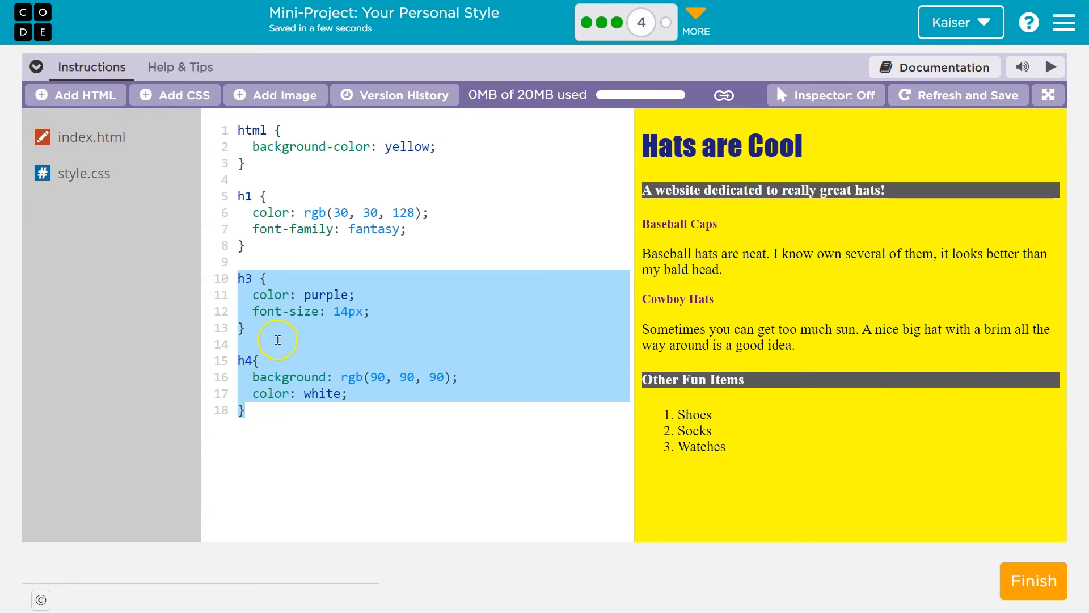
Rename the copied h3 selector to p, and give li color orange and font-size 20px
click(252, 414)
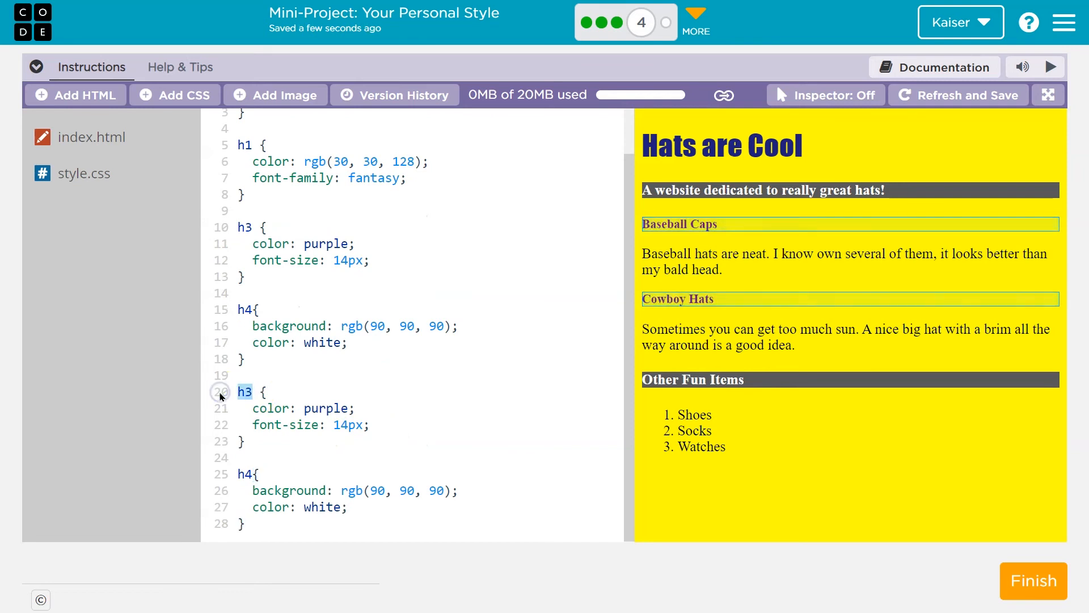
text(p)
click(428, 474)
text(li {)
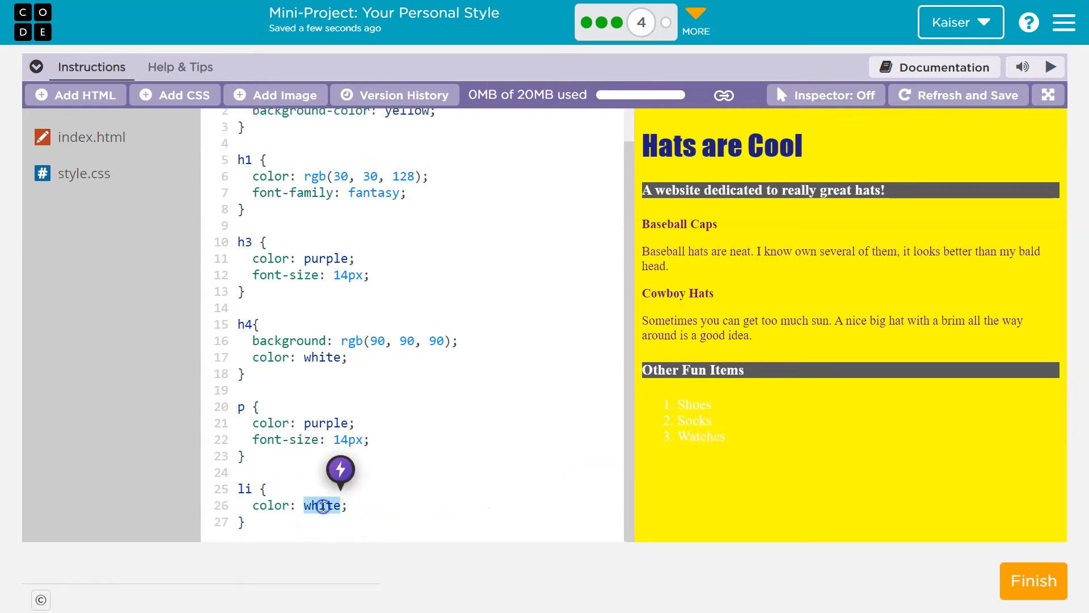
text(ora)
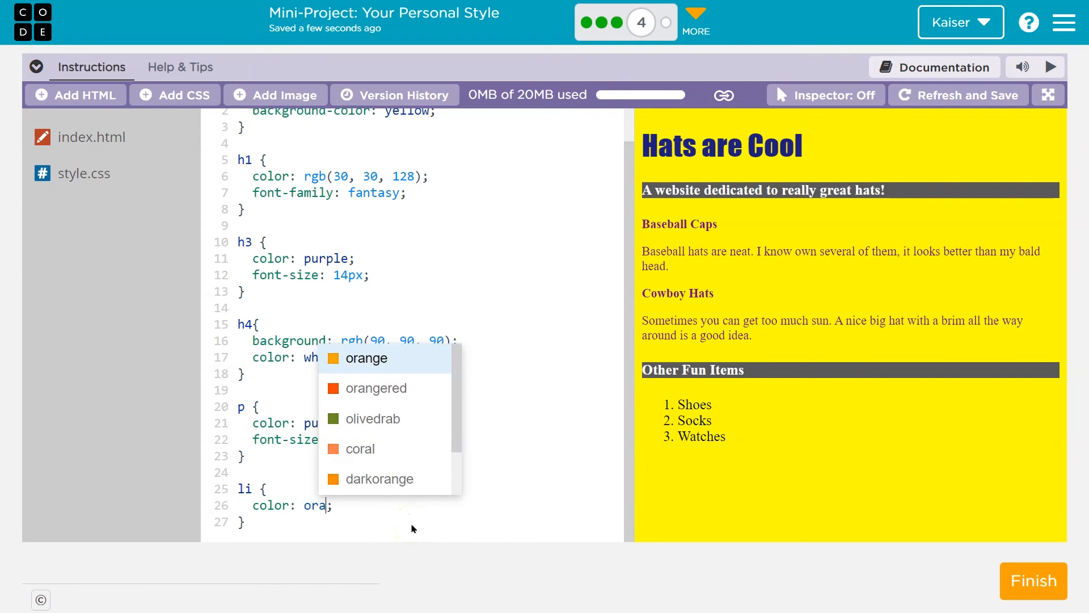
click(366, 358)
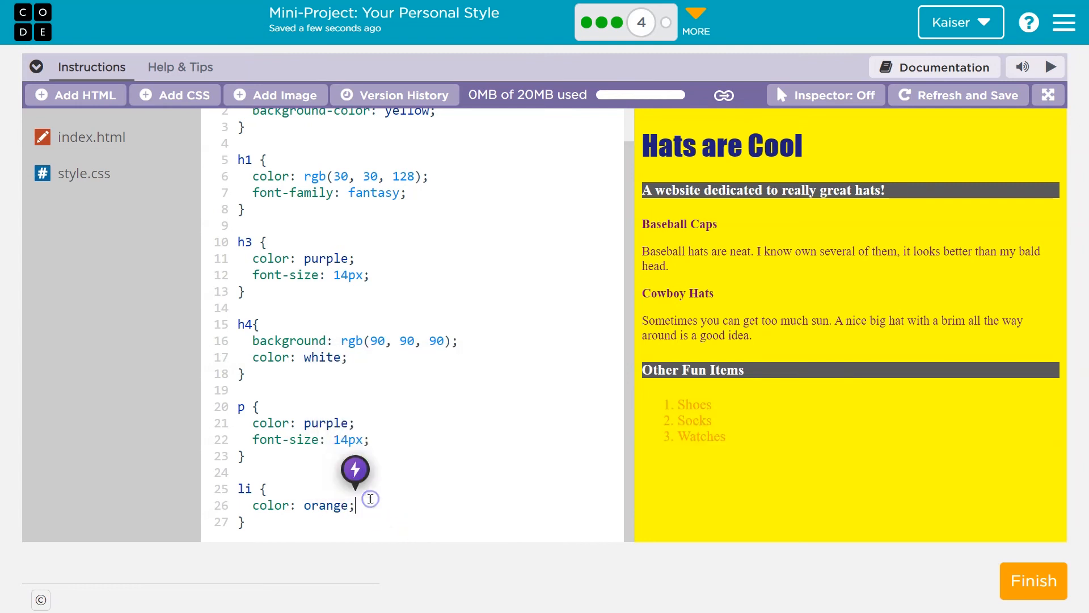
text(fontzi)
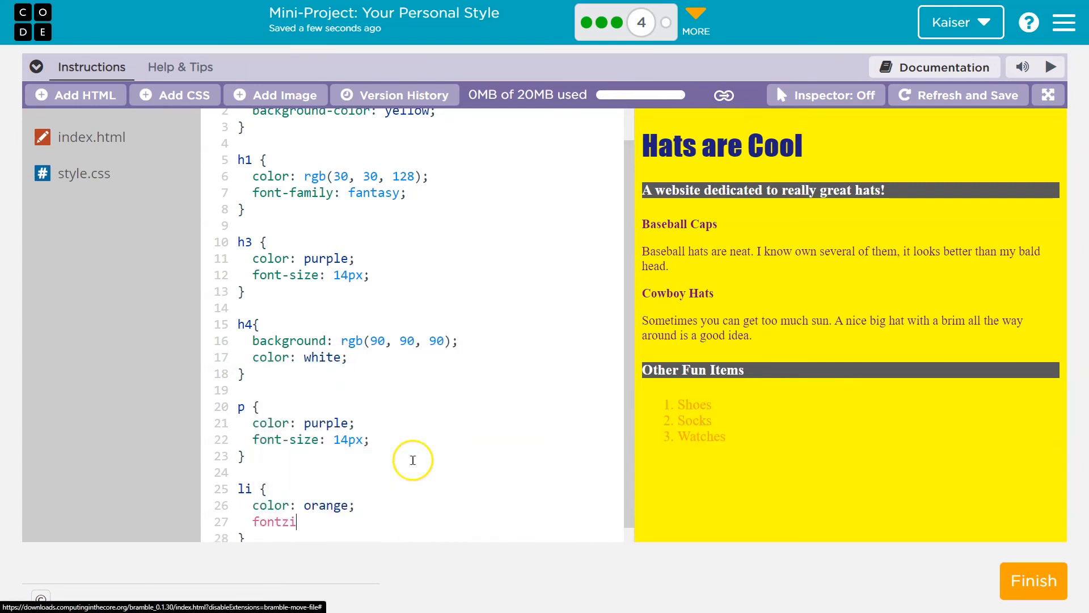
text(font-size: 20)
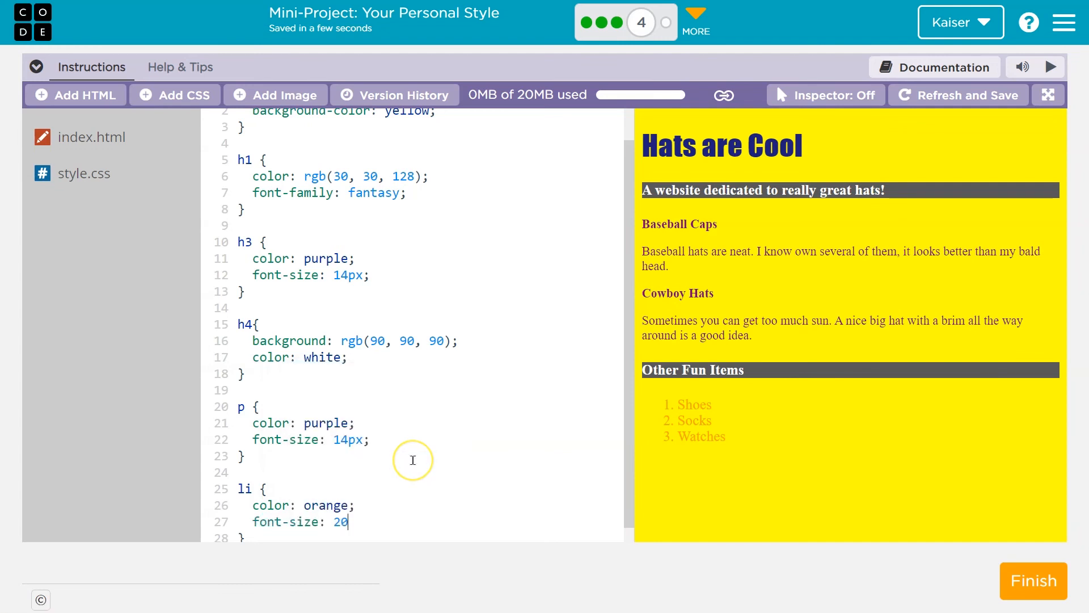
text(px;)
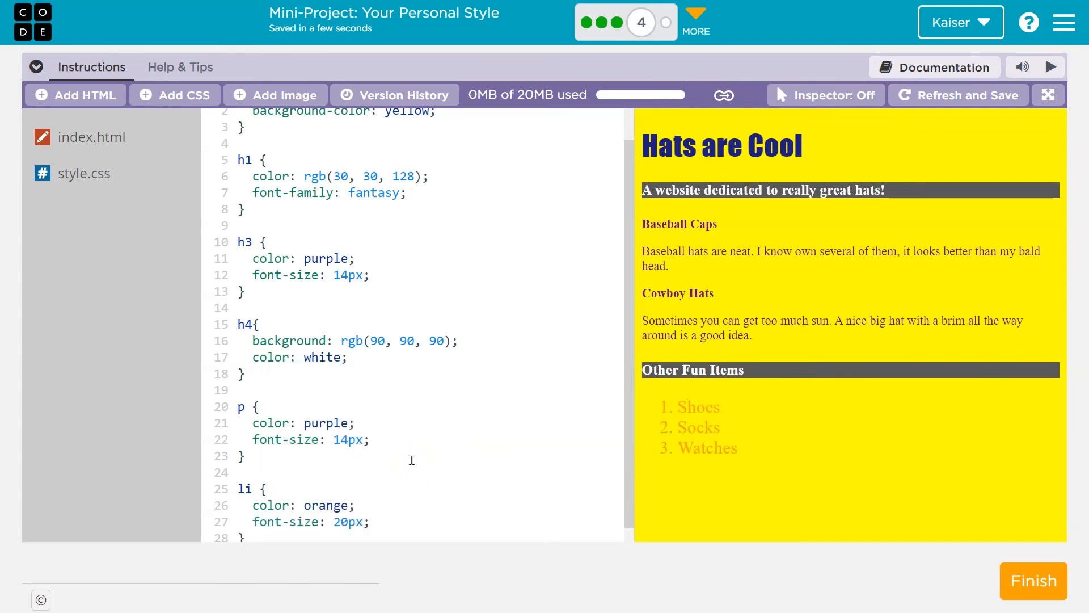
Change the p rule's color from purple to red and add background: white
click(316, 406)
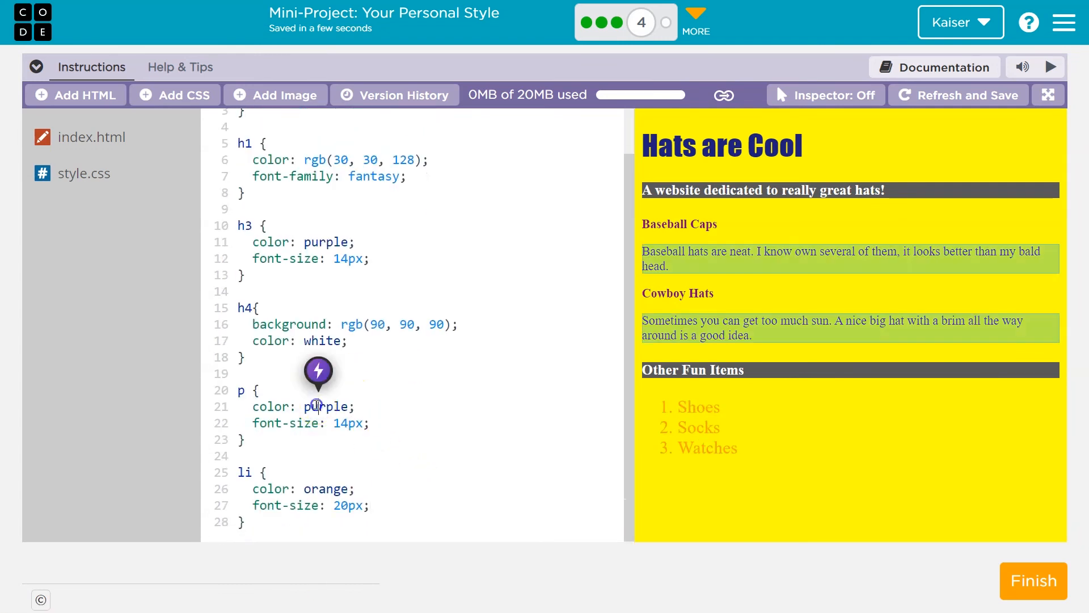
double_click(324, 406)
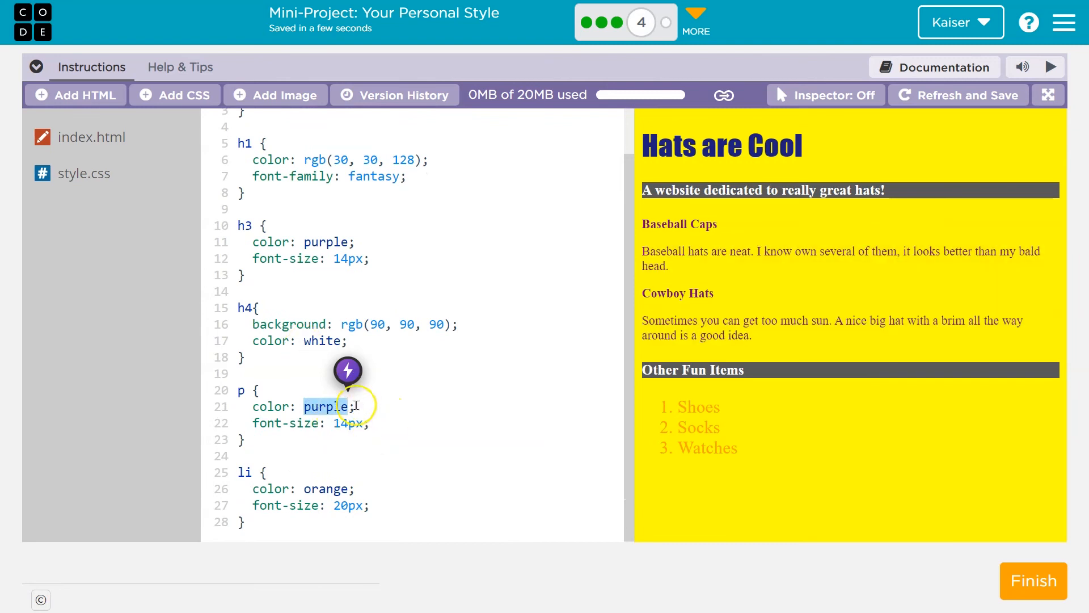
text(red)
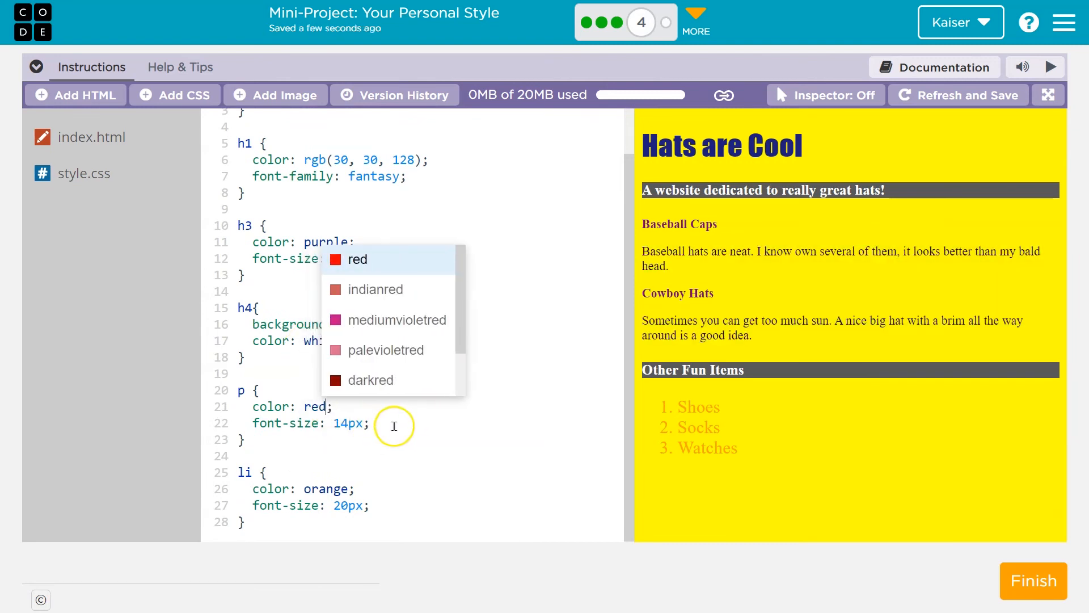
text(backface-visibility: whi)
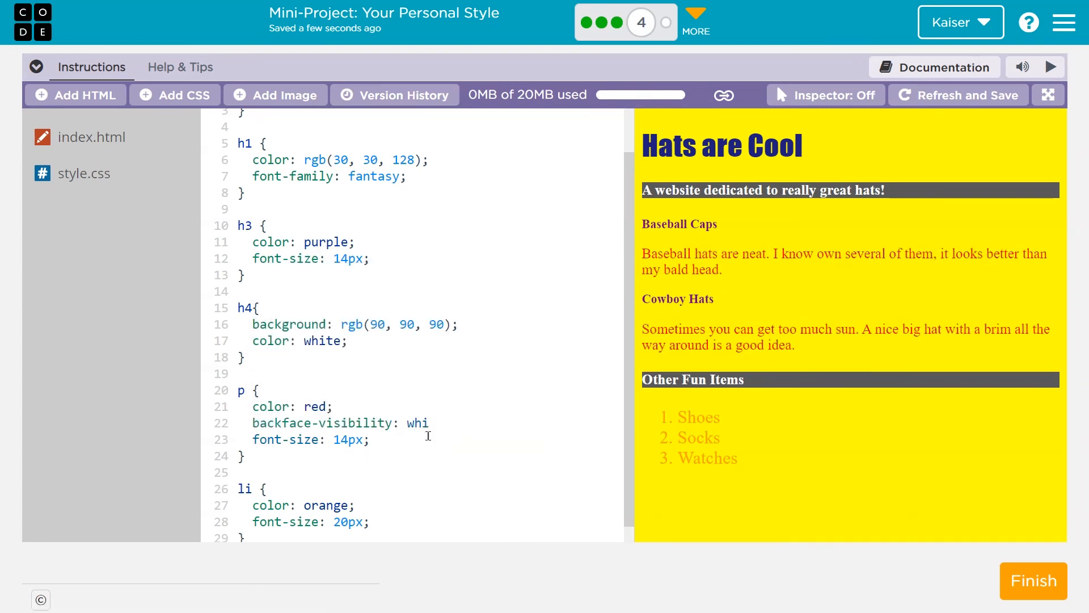
text(te;)
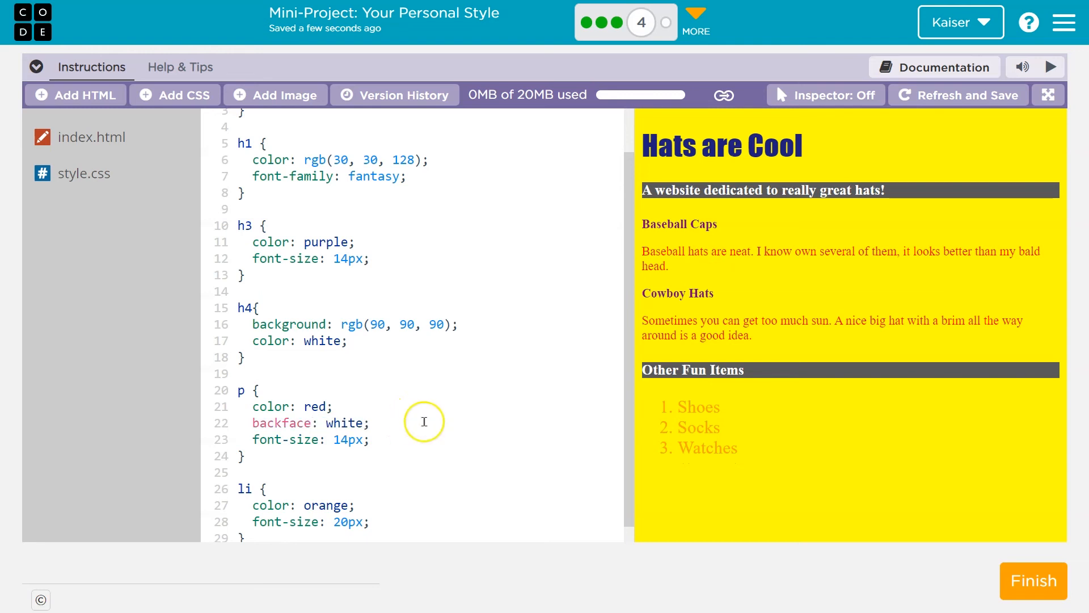
double_click(281, 423)
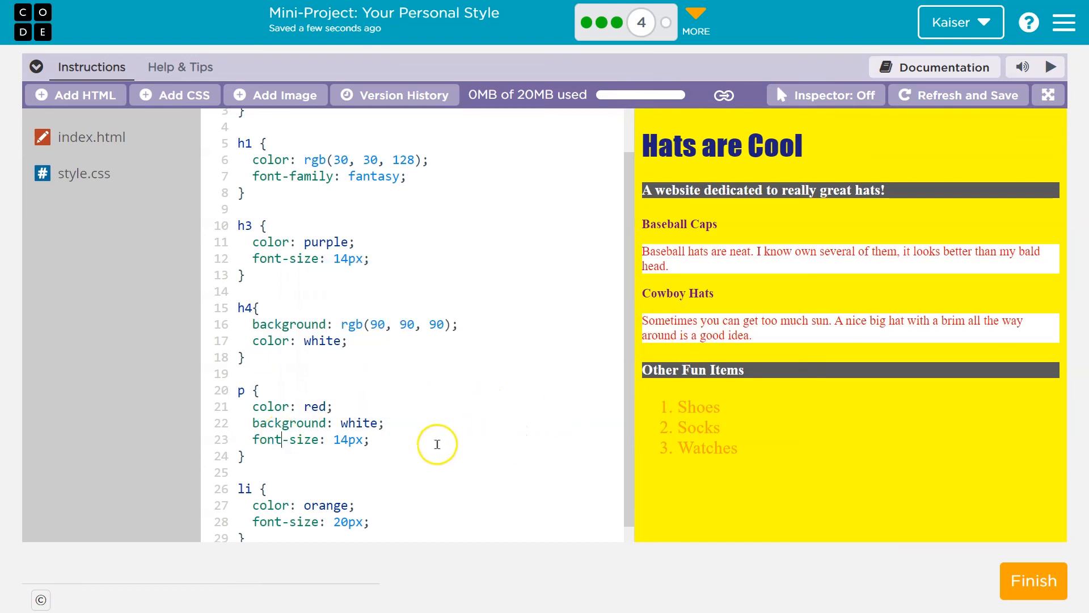
mouse_move(537, 528)
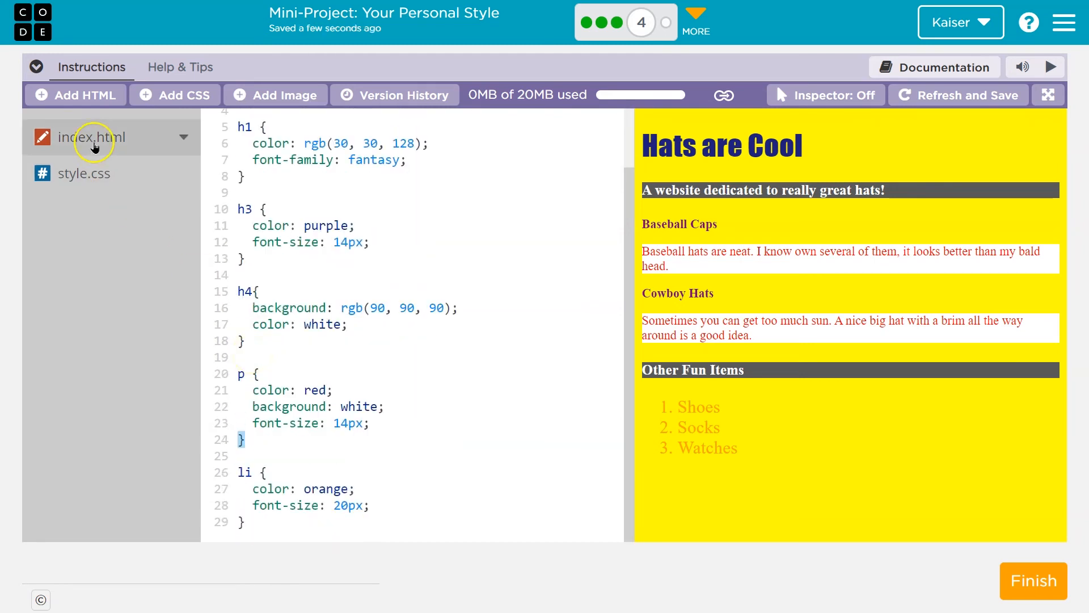
In index.html, add class="sub" to the two h4 and two h3 heading tags
click(92, 137)
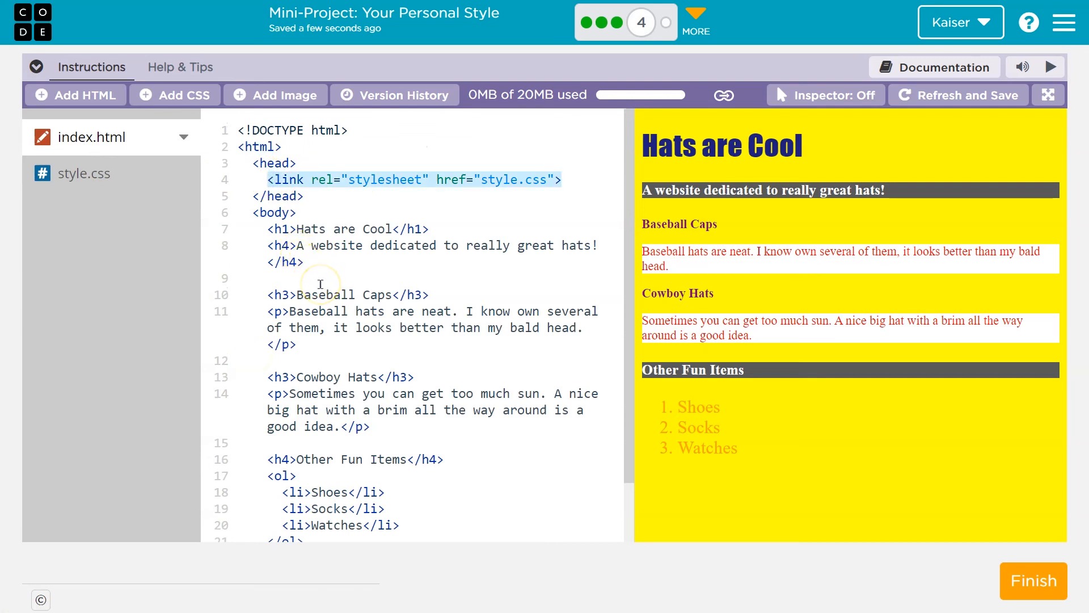
scroll(down, 3)
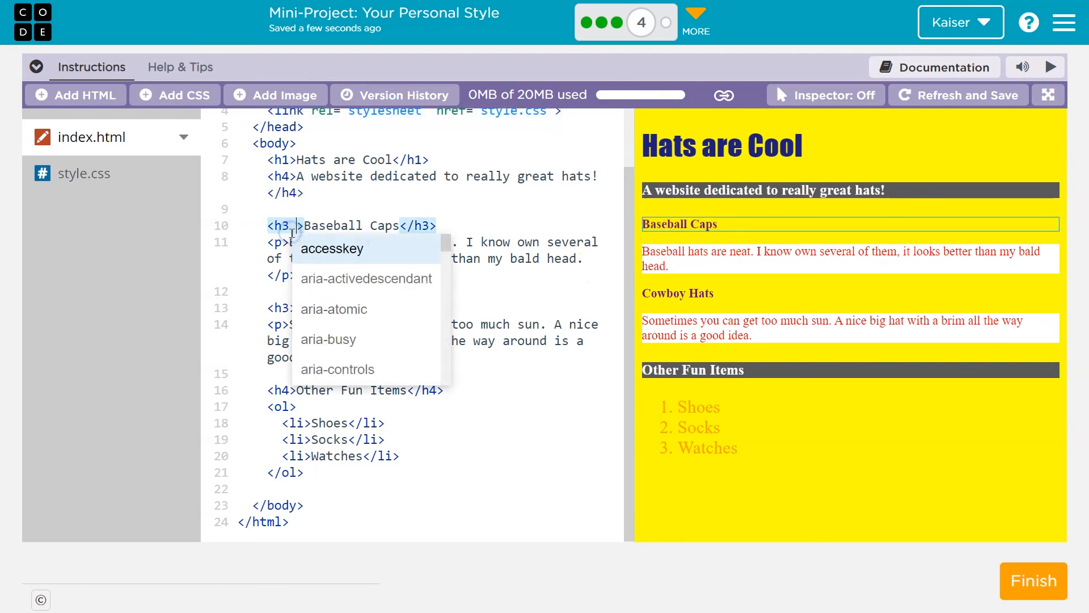
text(class=)
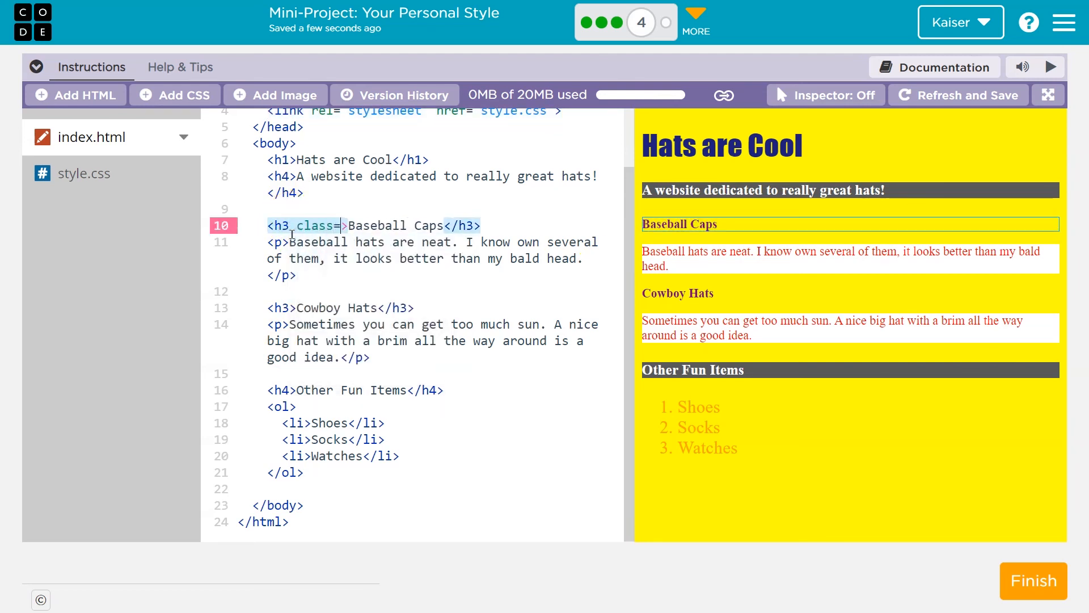
text("sub")
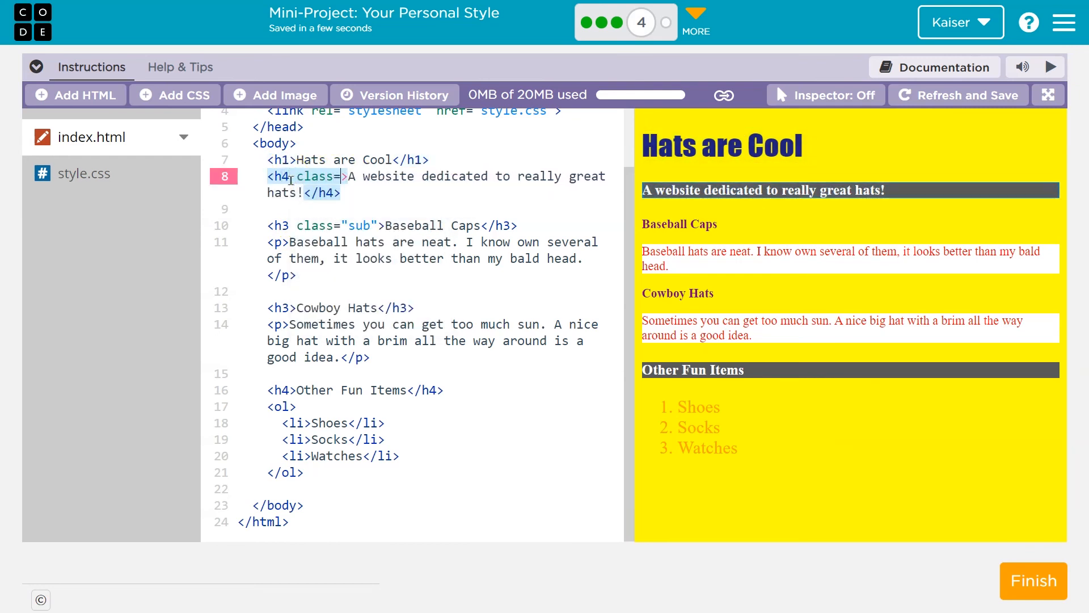
text(s")
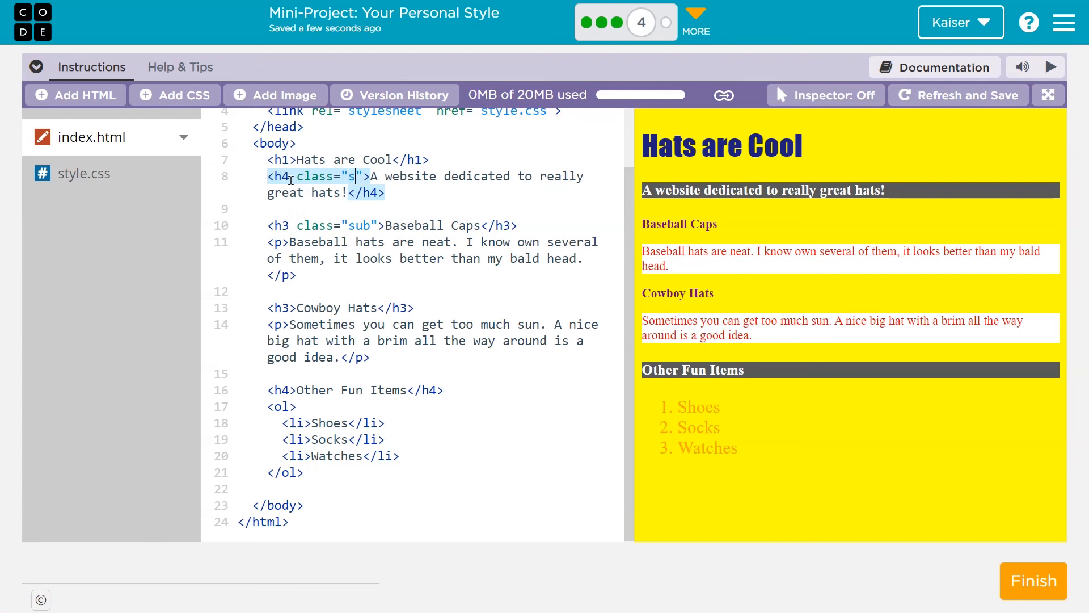
text(ub)
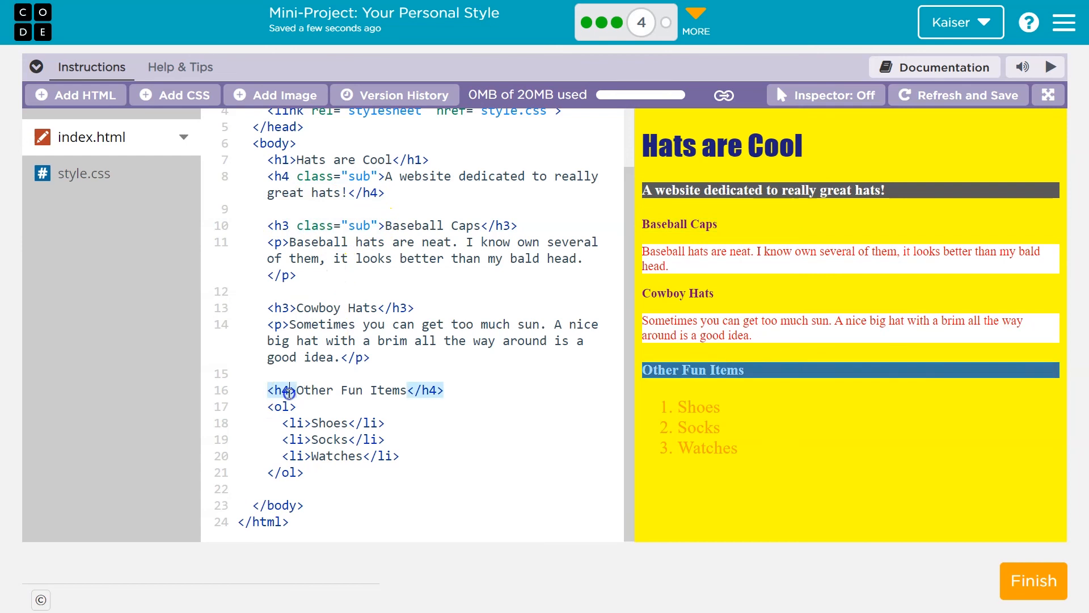
text(class="sub")
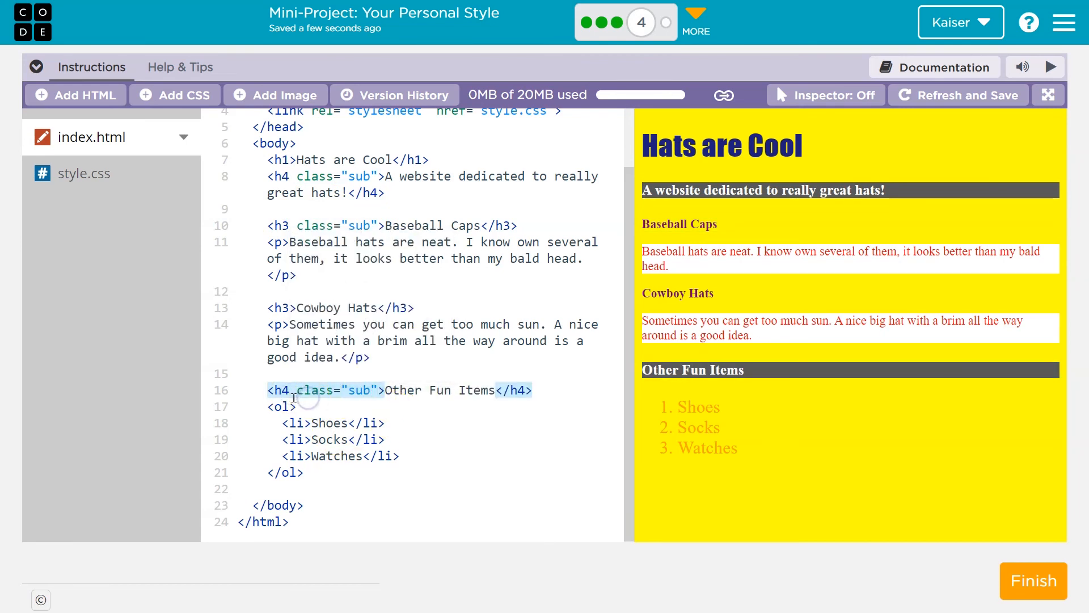
click(296, 308)
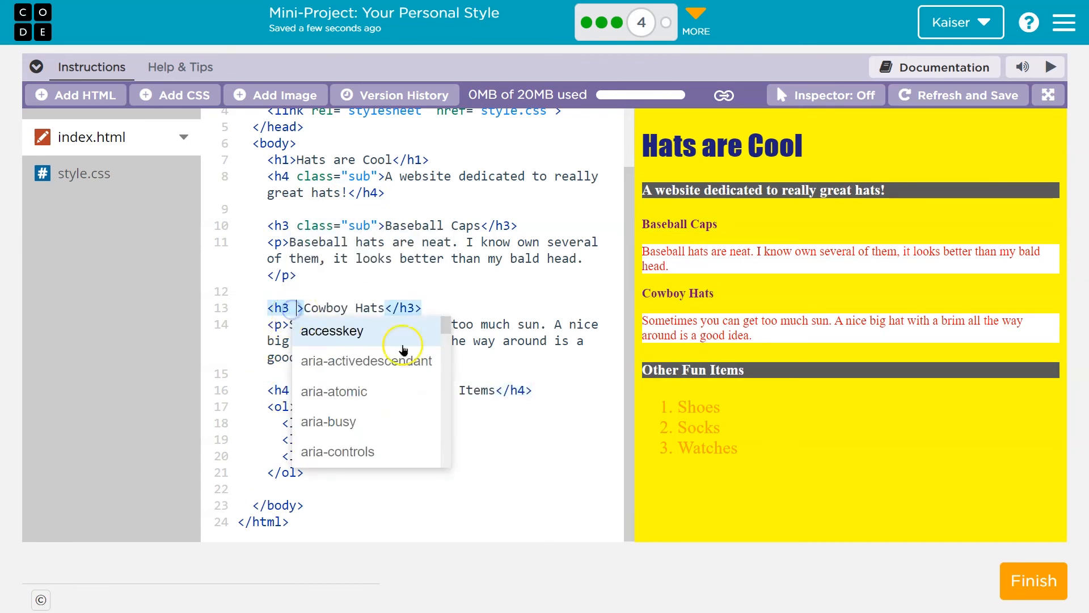
text(class="sub")
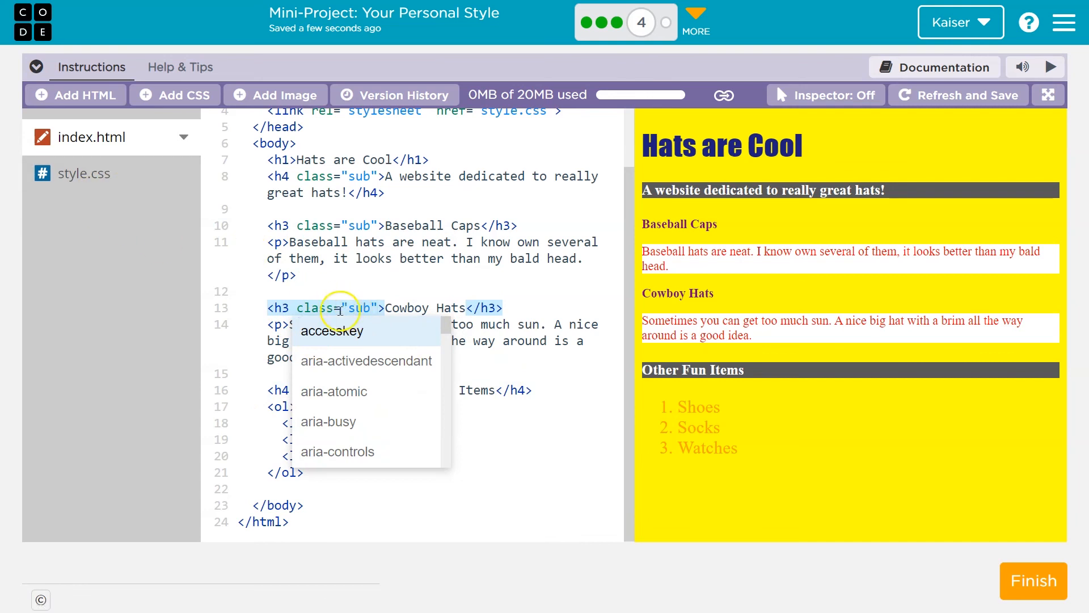
click(84, 174)
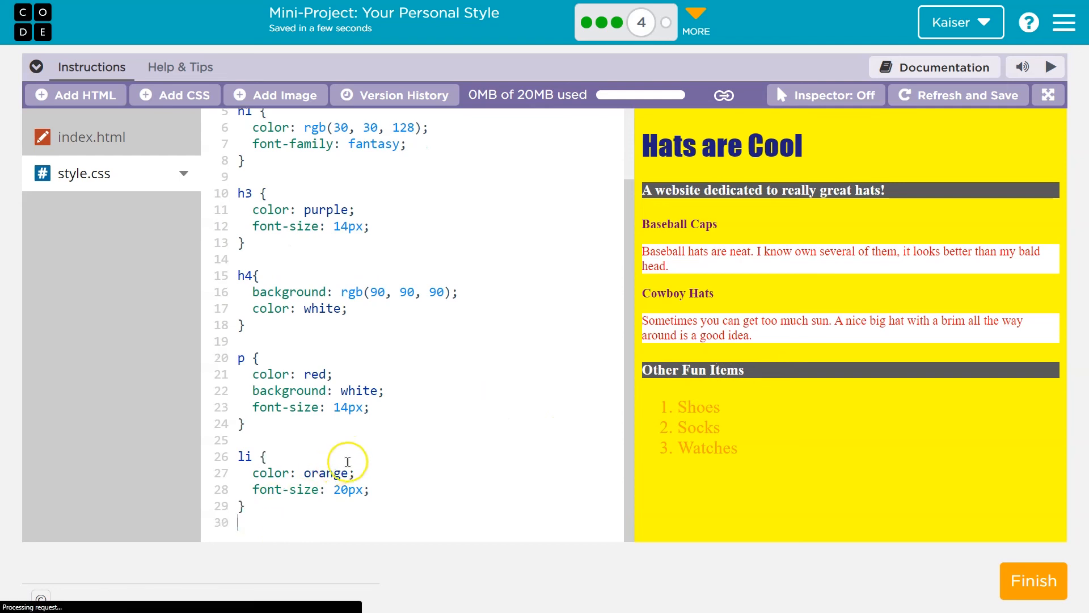
Add a .sub rule with text-decoration: underline, then switch back to index.html
text(.su)
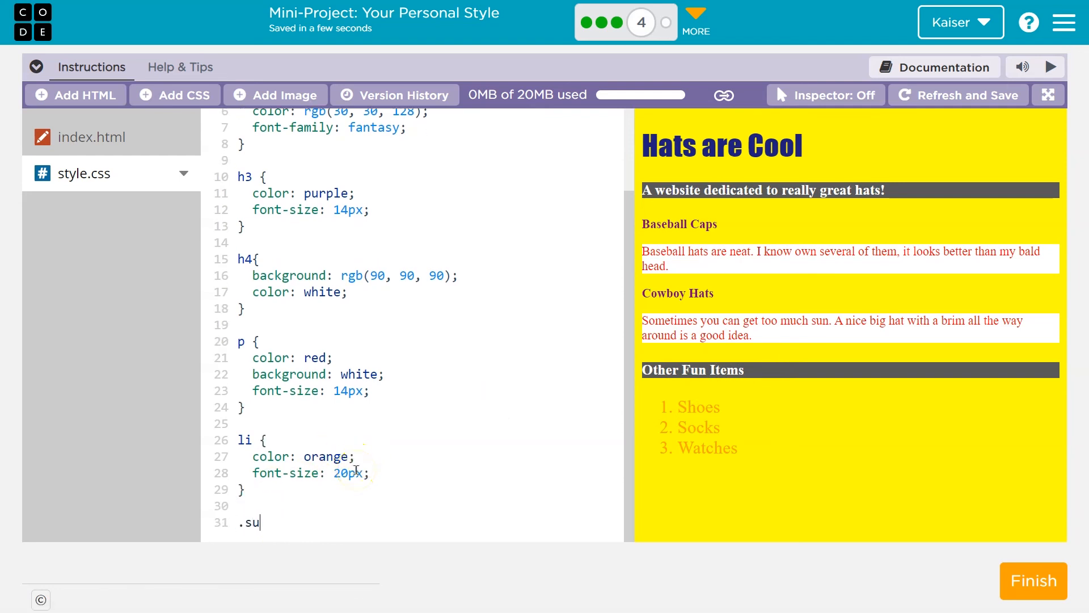
text(b {)
text(text-decoration:)
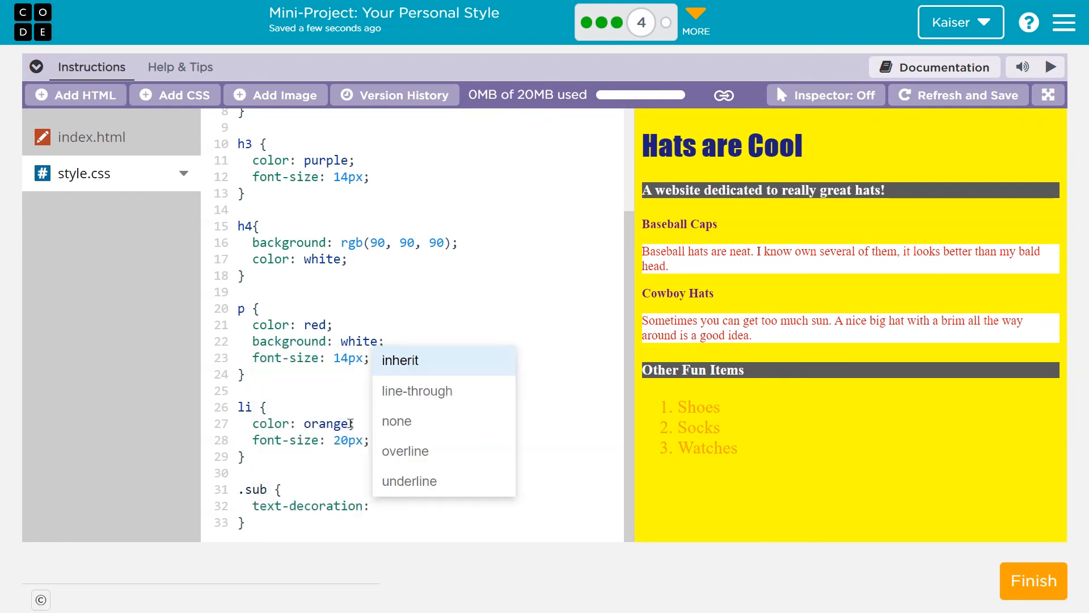
click(409, 481)
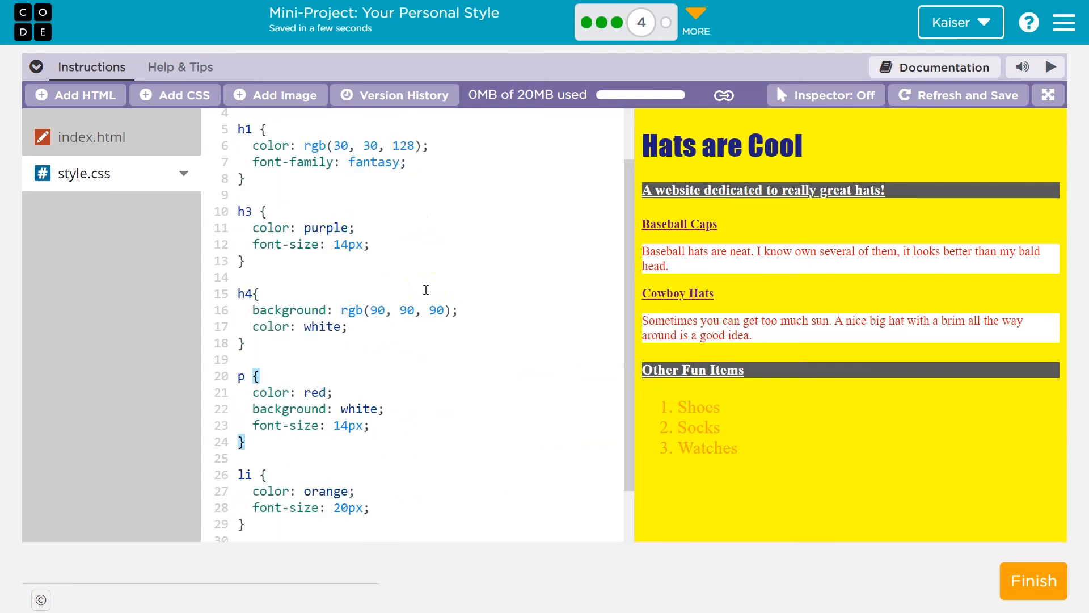
click(92, 137)
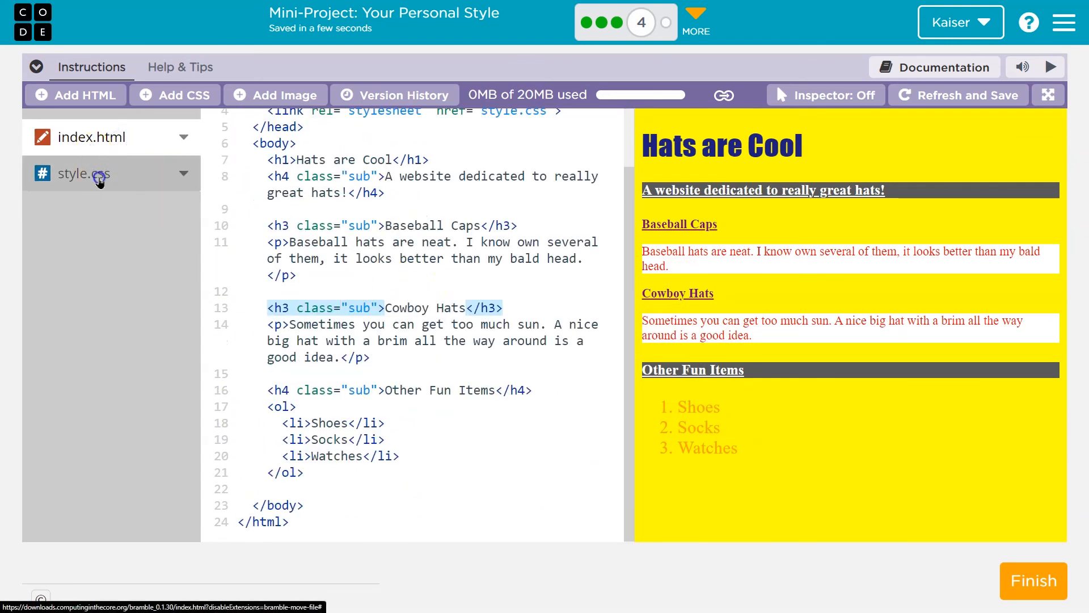